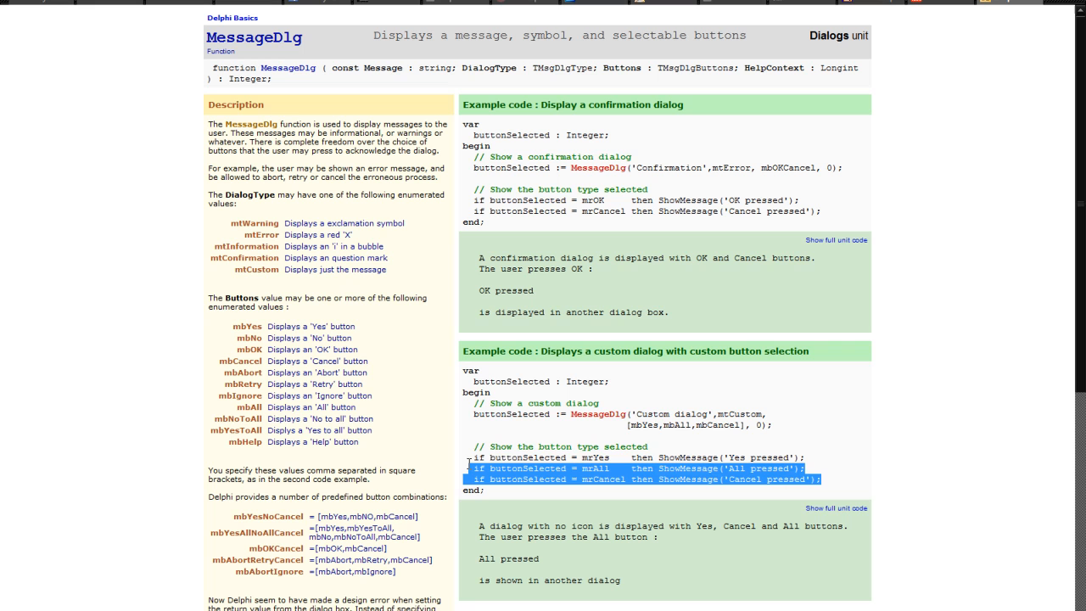
- Select the custom-button MessageDlg example code from its comment through the button-result checks
left_click_drag(475, 475, 472, 404)
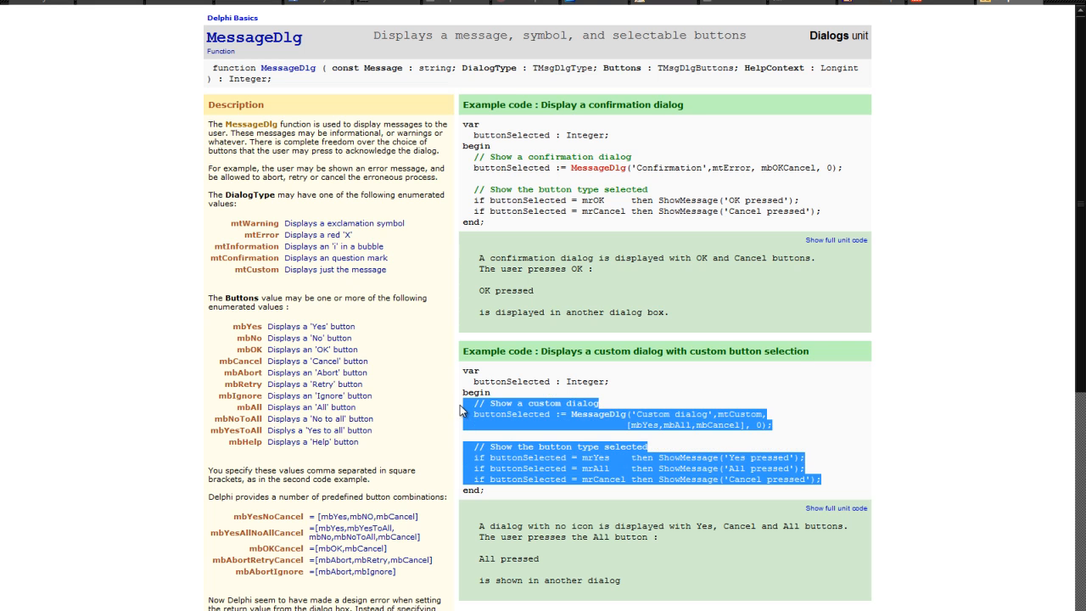
mouse_move(466, 407)
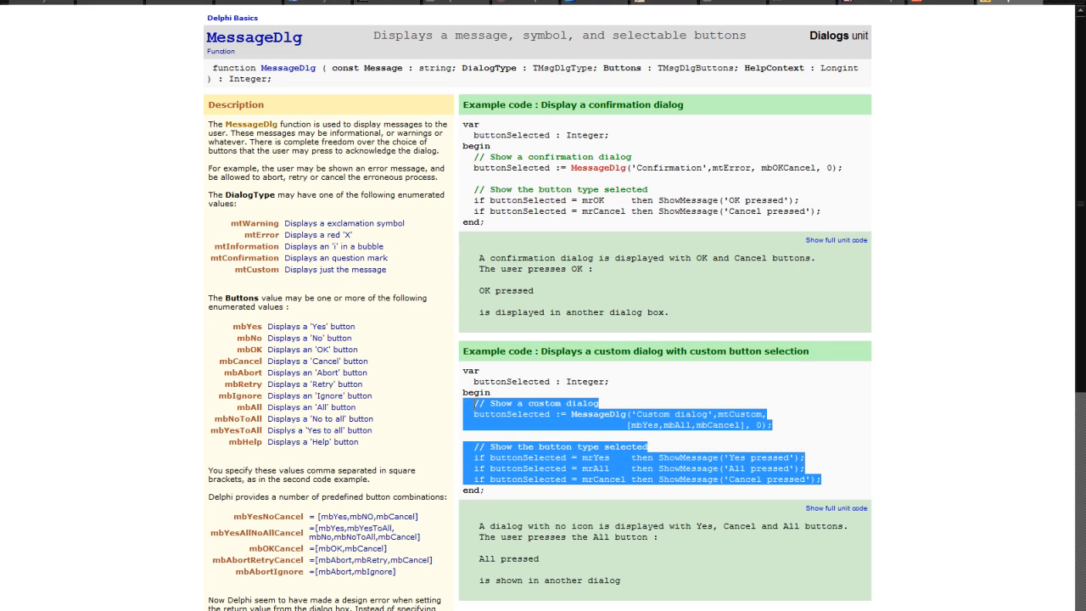
mouse_move(709, 438)
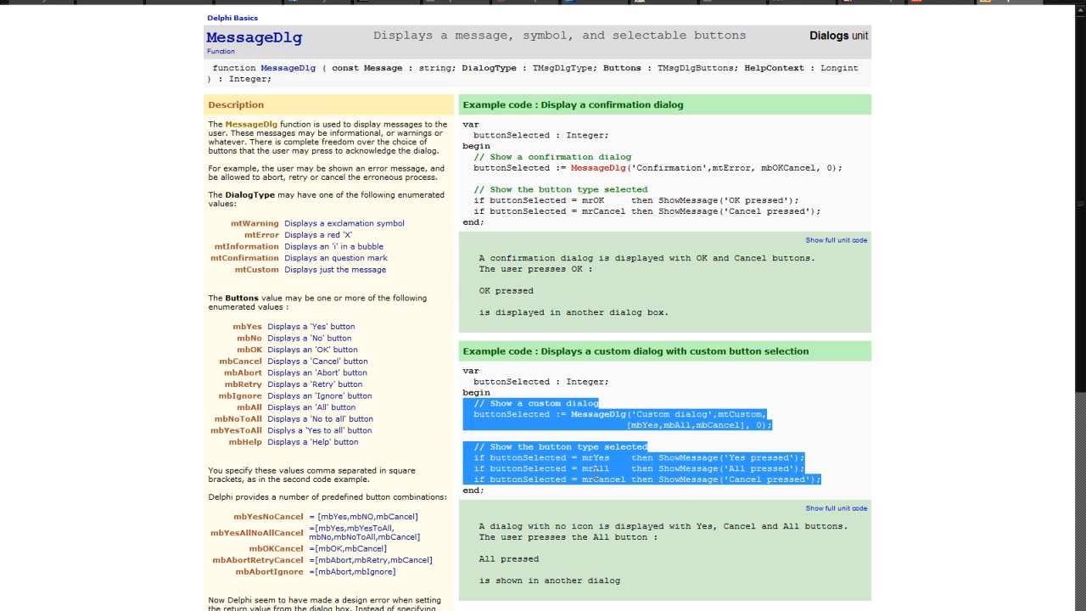
mouse_move(609, 515)
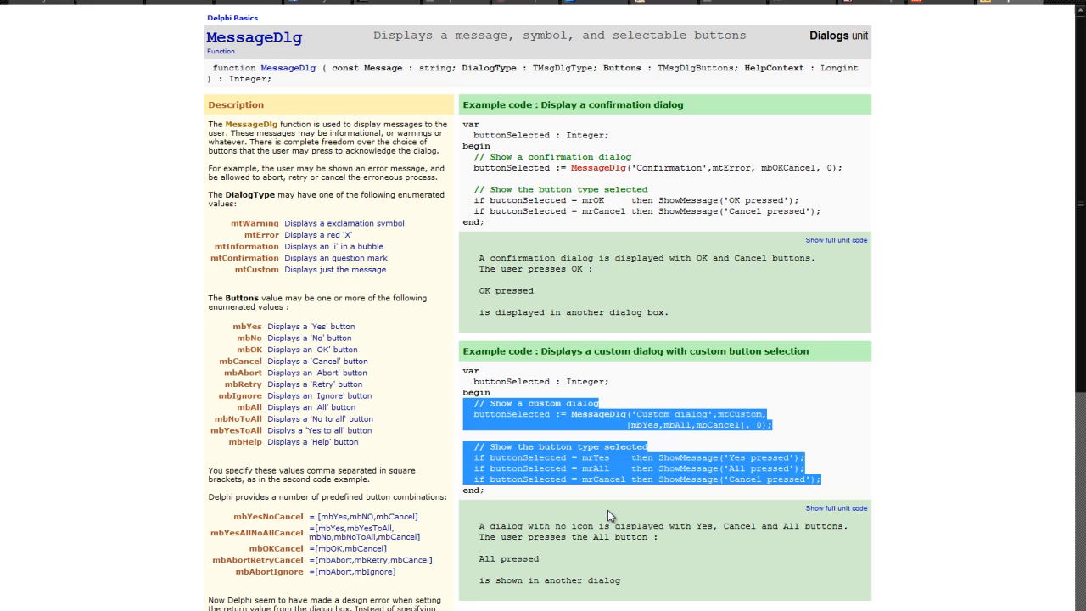
mouse_move(570, 496)
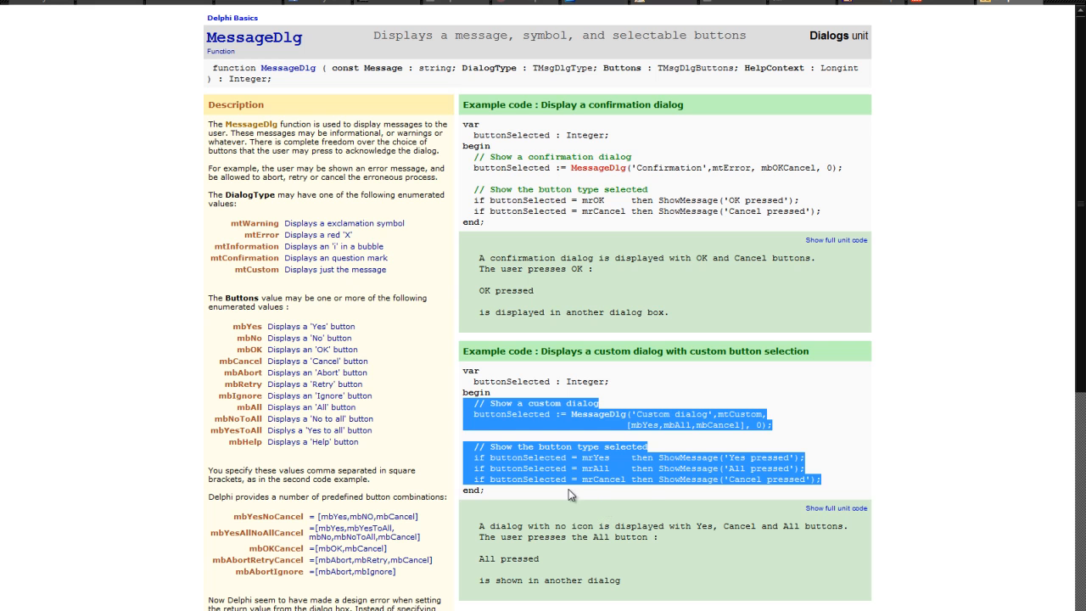
left_click(185, 136)
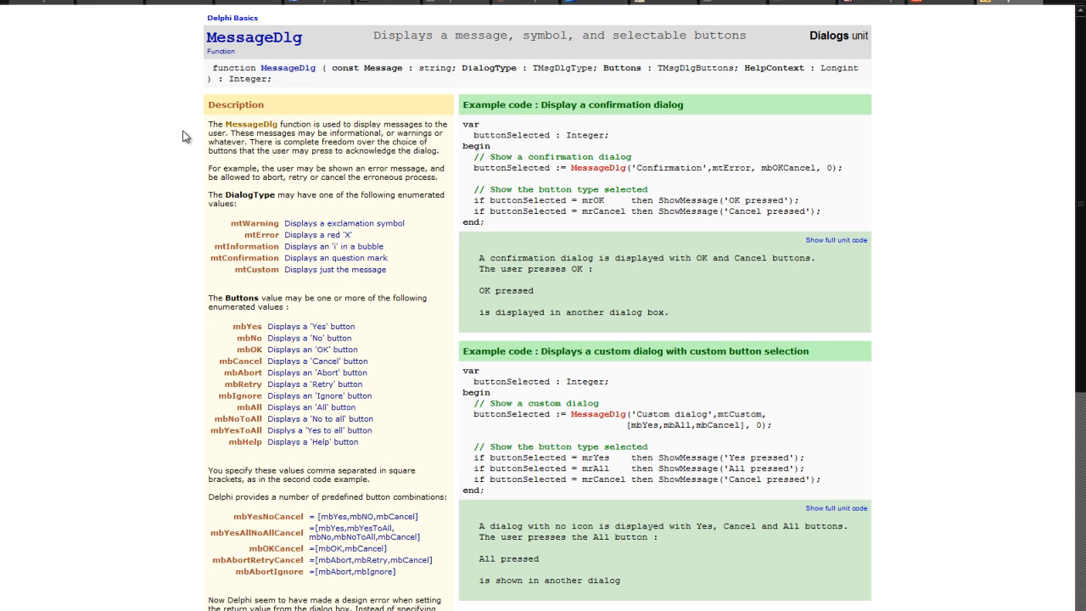
mouse_move(315, 64)
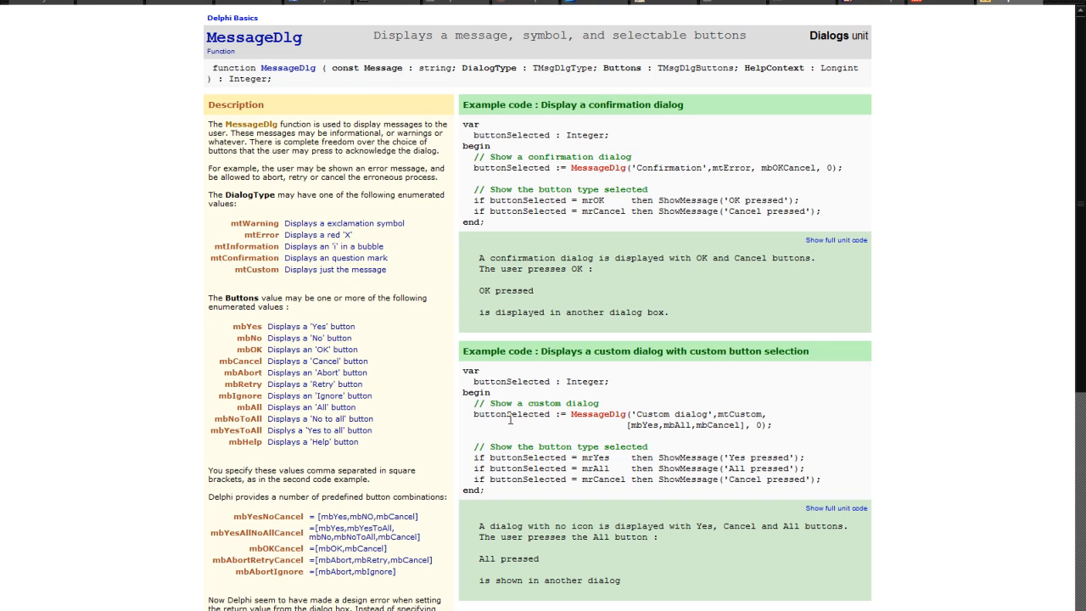
mouse_move(828, 485)
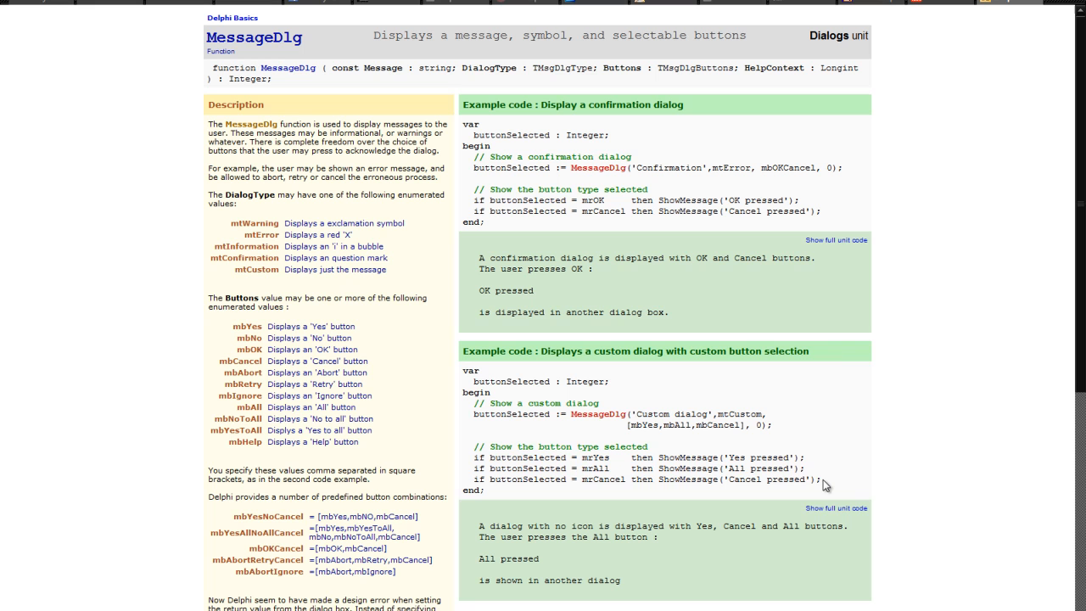
left_click_drag(471, 414, 820, 478)
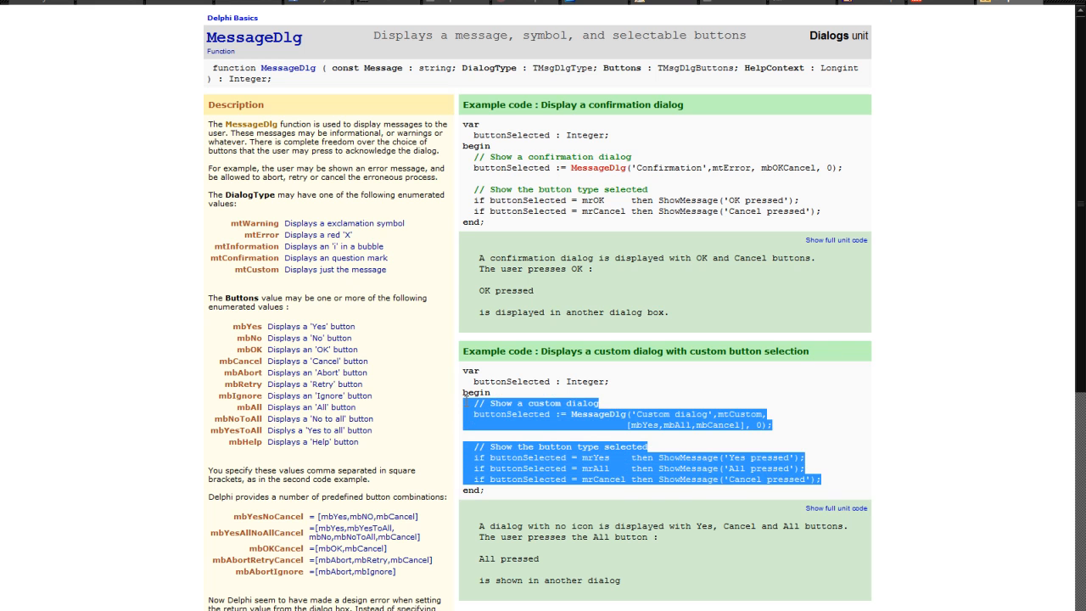
mouse_move(835, 482)
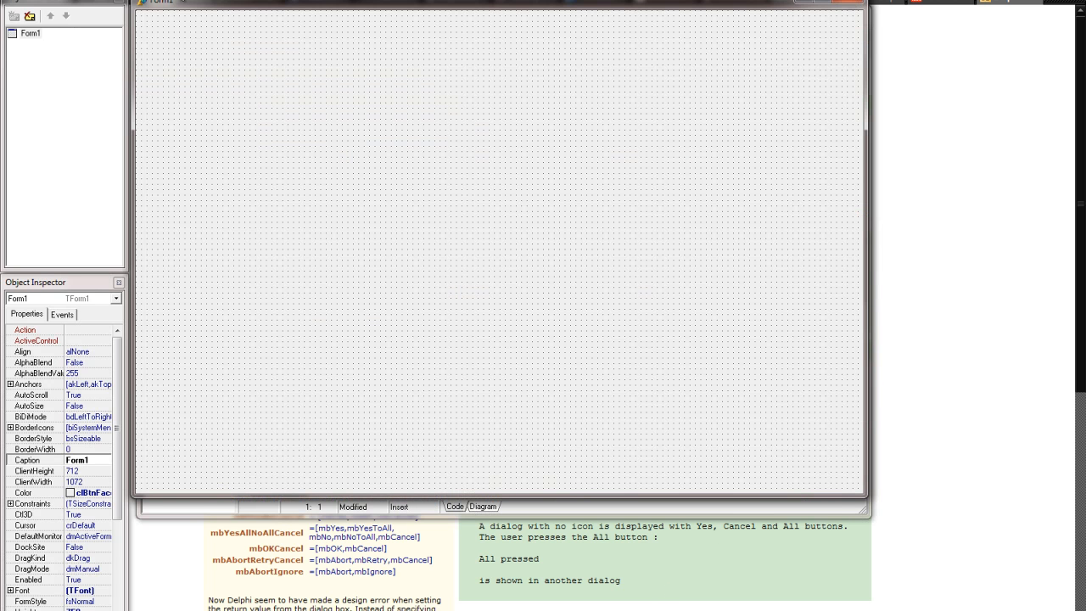
- Create a new VCL Forms Application and drop a Login button onto the middle of Form1
left_click(17, 4)
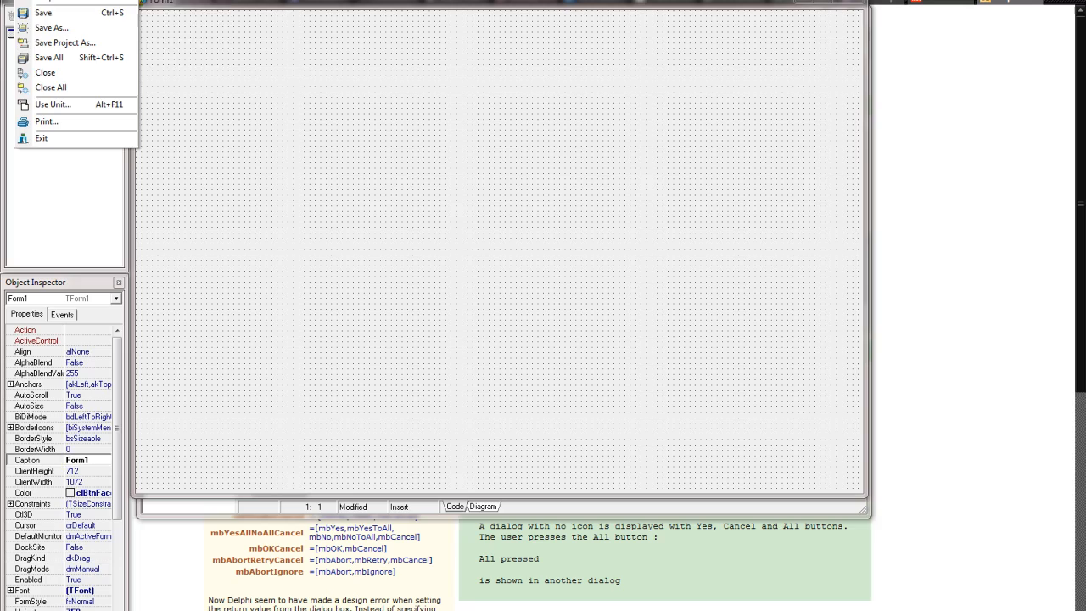
left_click(557, 213)
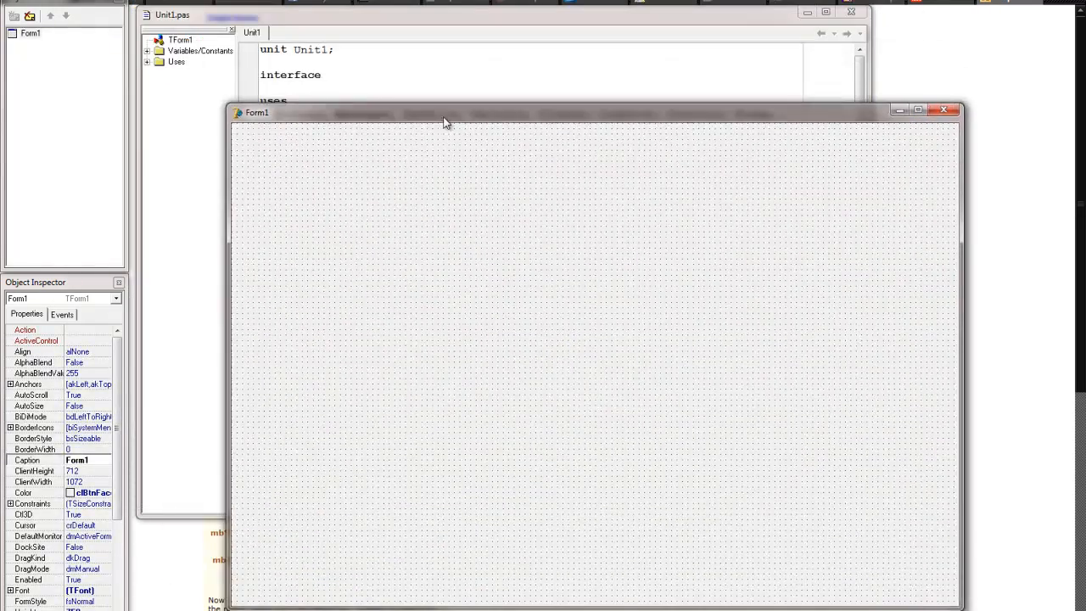
left_click_drag(442, 119, 441, 124)
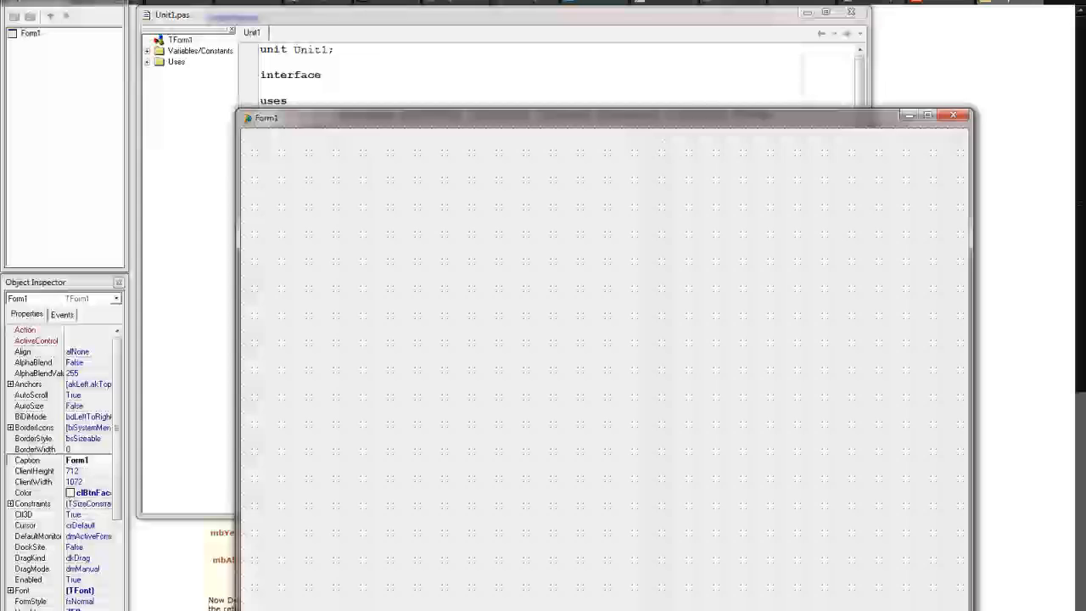
left_click(607, 381)
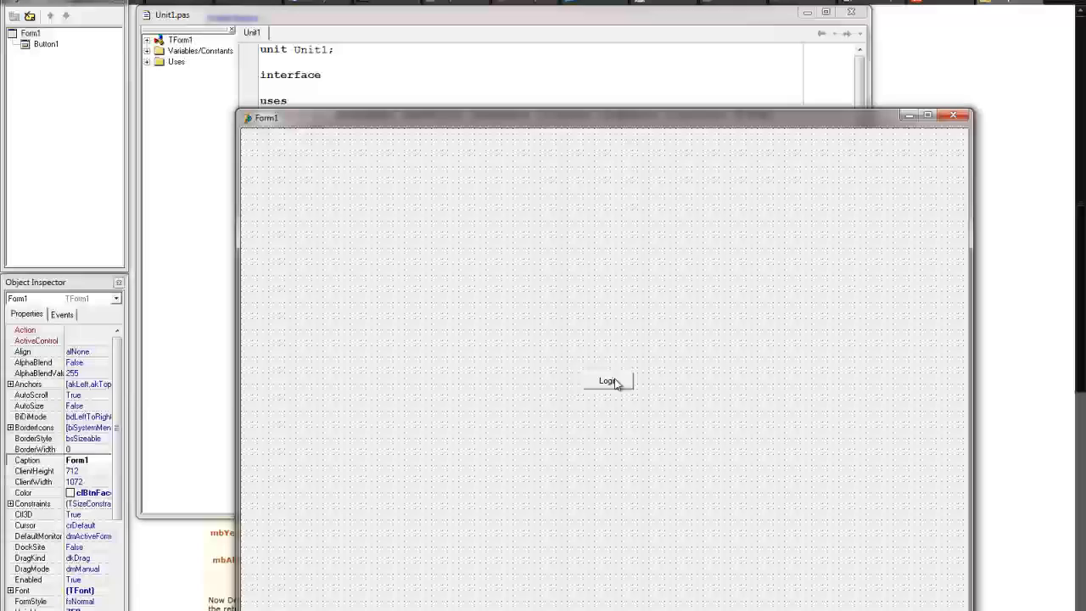
- Paste the MessageDlg code into Button1Click with a var buttonSelected, run it and get 'Yes pressed'
double_click(608, 380)
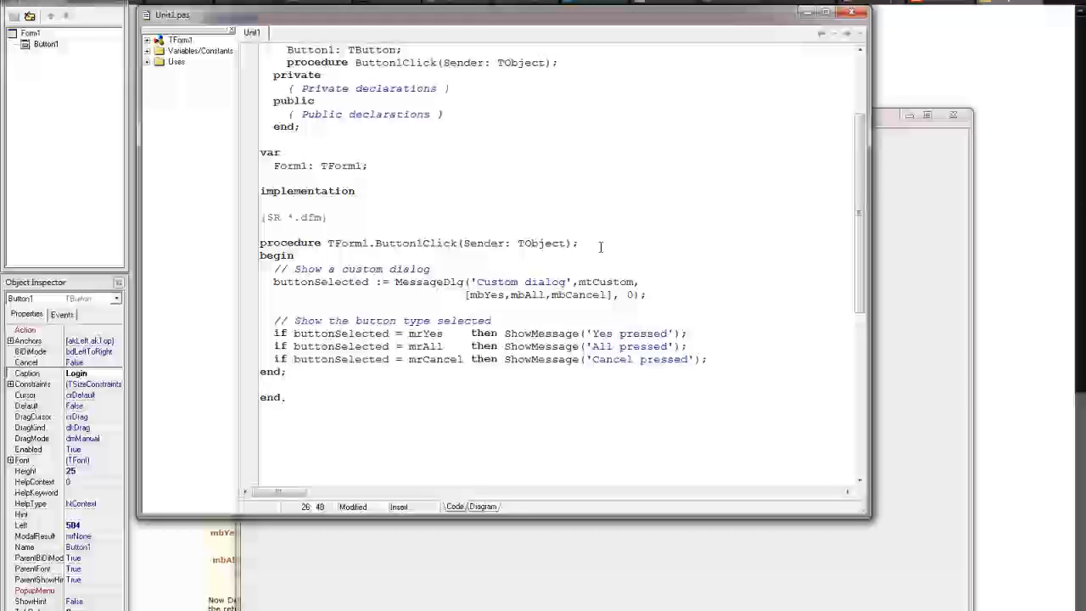
type("var")
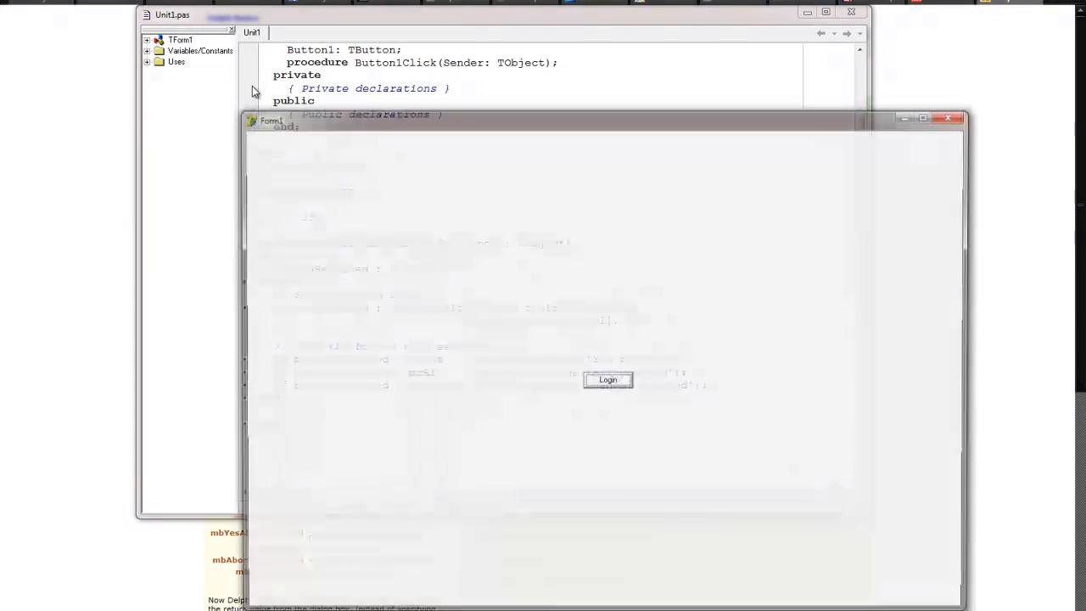
left_click(608, 380)
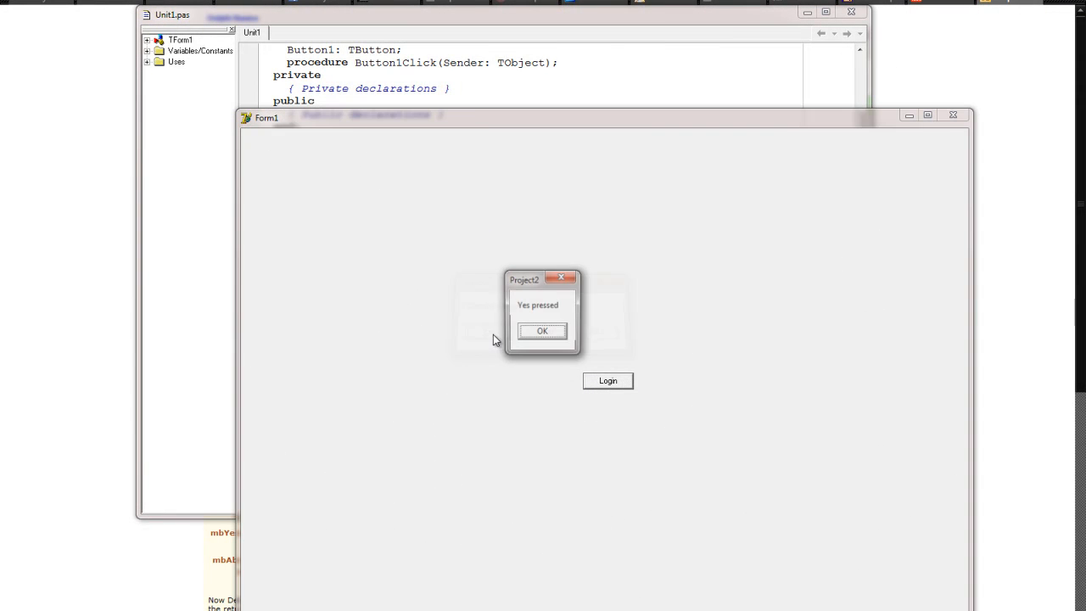
left_click(543, 331)
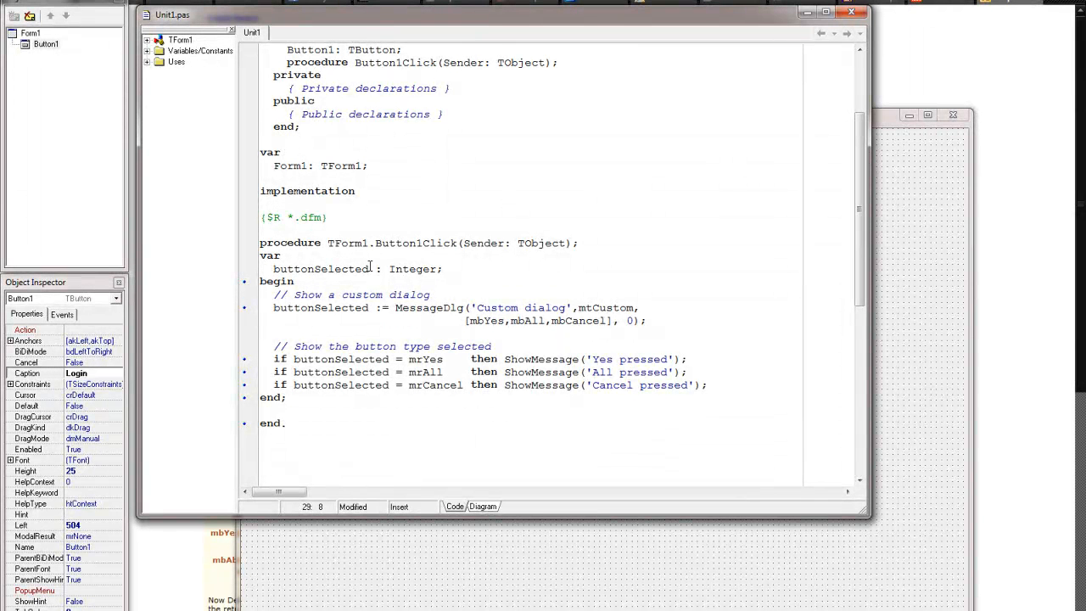
- Cut the 'buttonSelected : Integer;' line from the handler so compiling reports an undeclared identifier
double_click(414, 268)
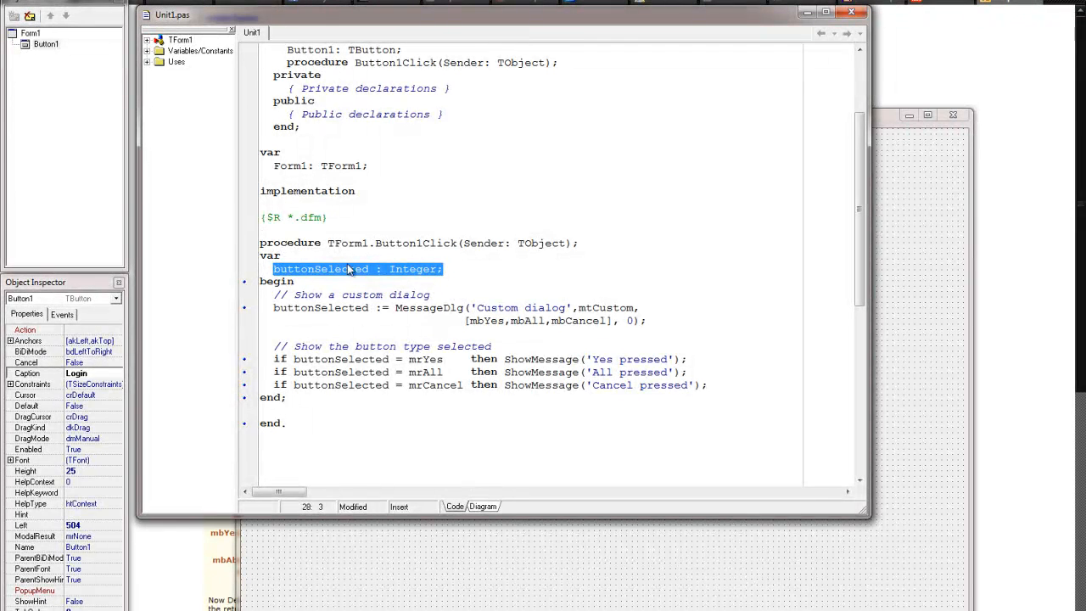
left_click(448, 268)
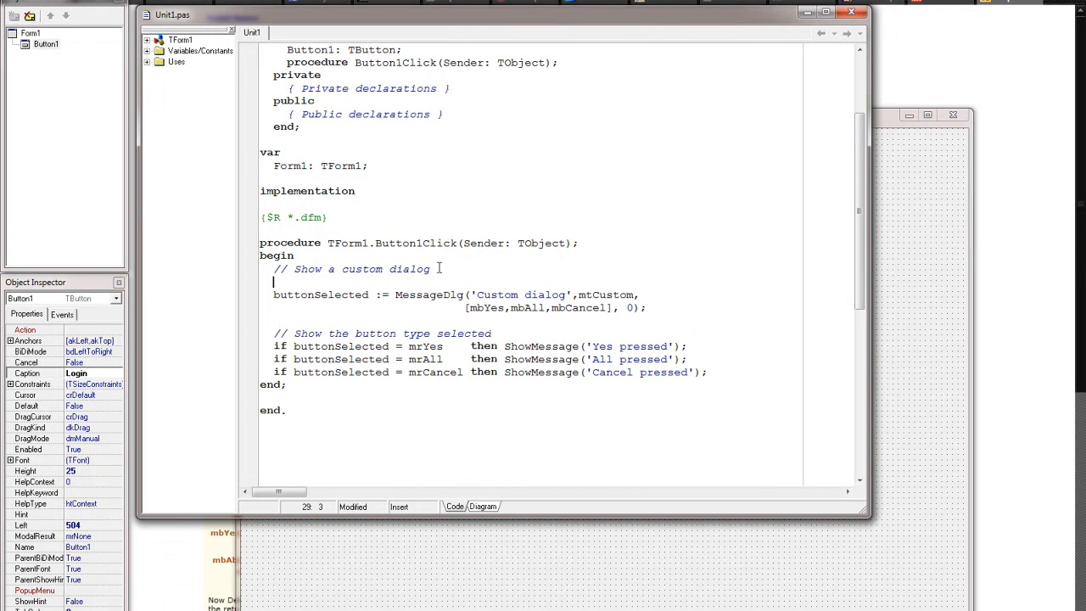
type("buttonSelected : Integer;")
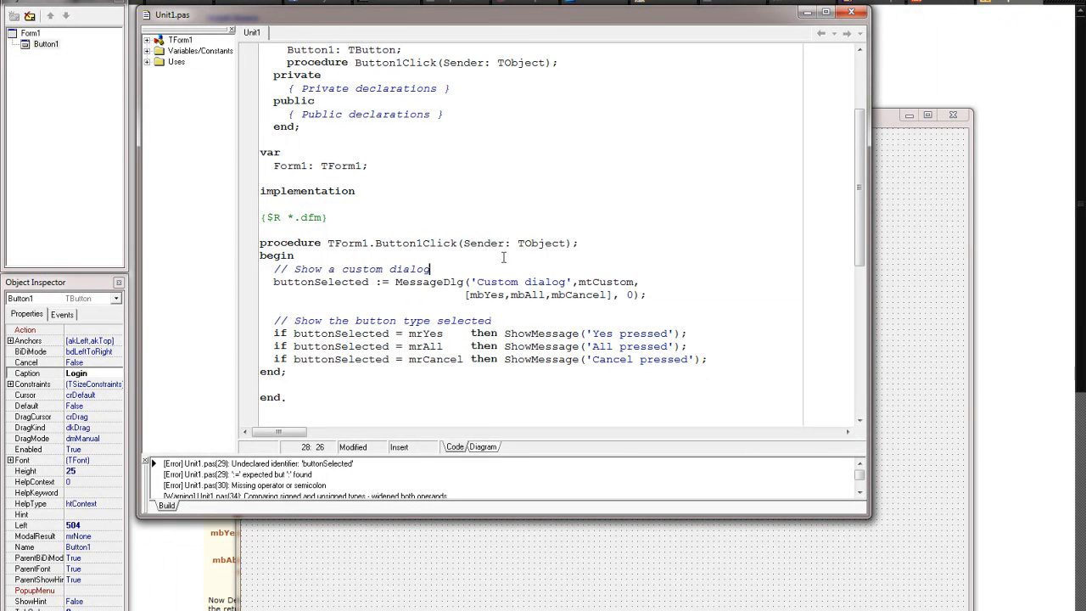
- Restore the local declaration 'buttonSelected: Integer;' under var in the Login handler
left_click(580, 242)
type("var")
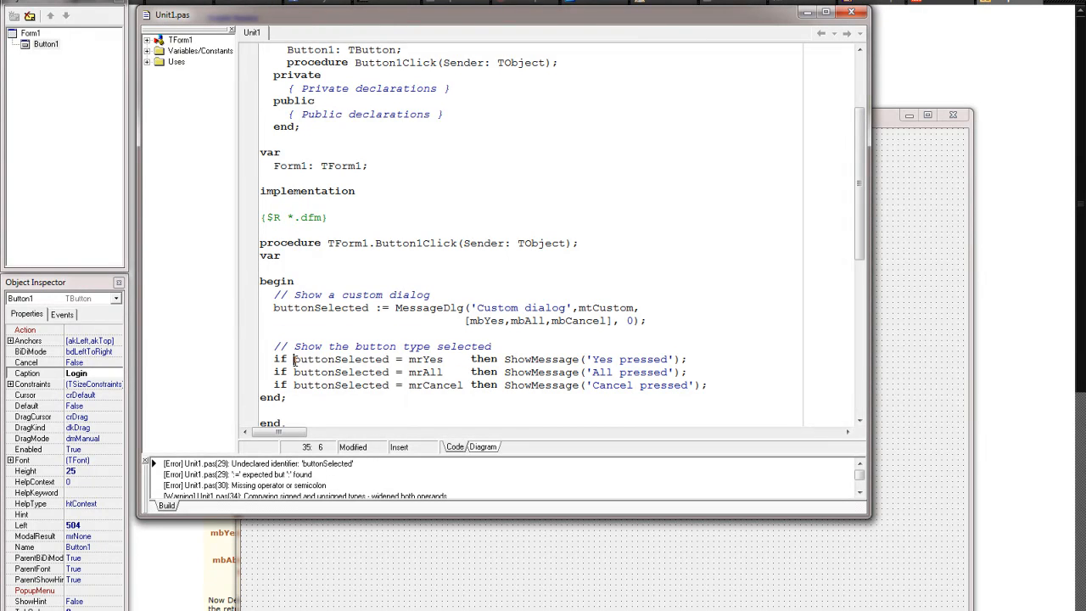
double_click(339, 360)
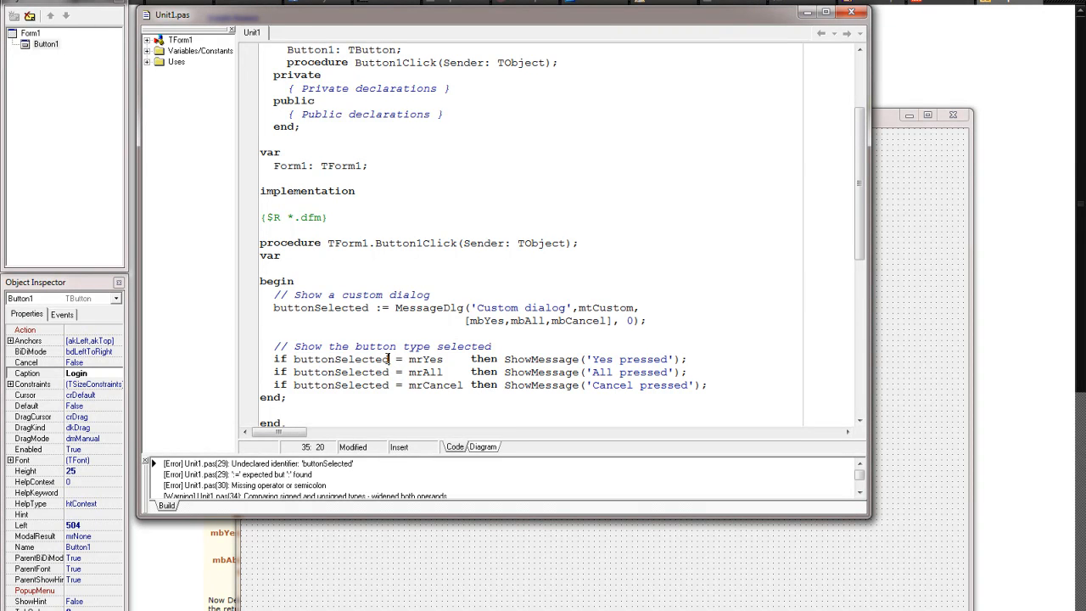
double_click(341, 360)
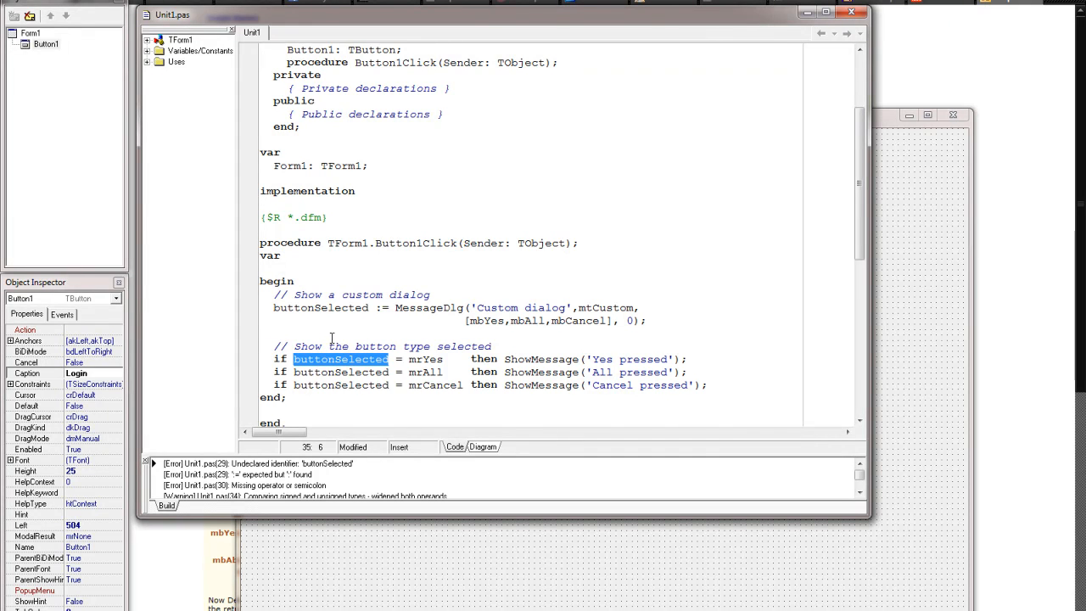
left_click(292, 265)
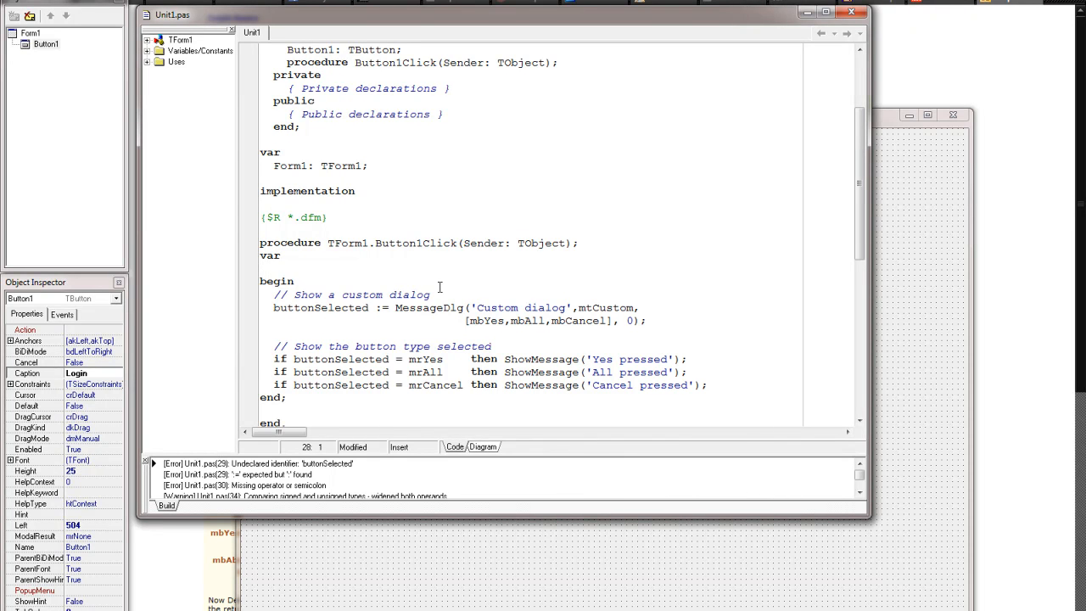
type("b")
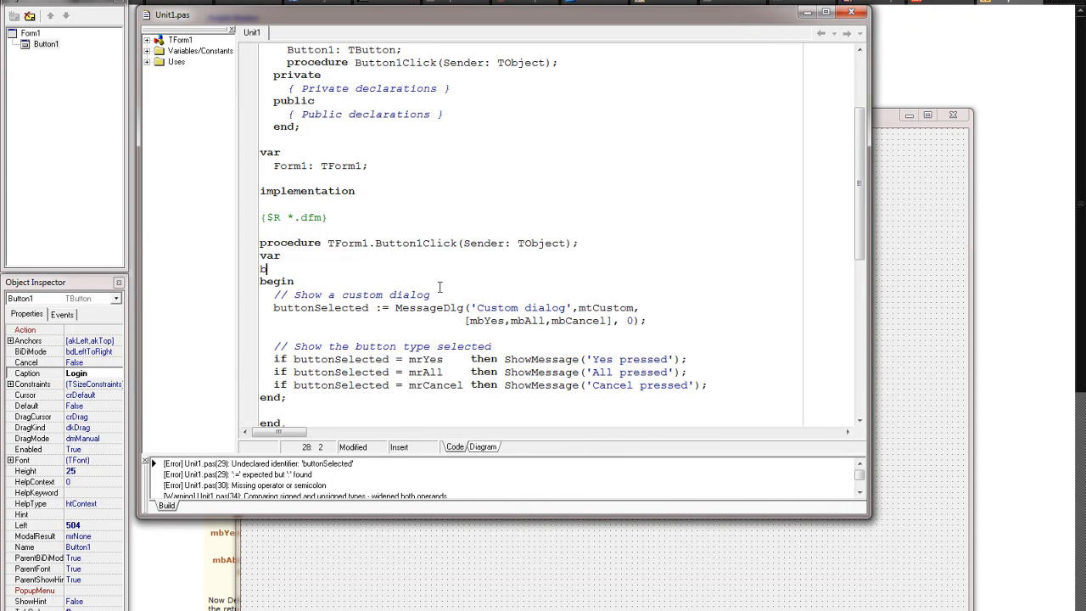
type("uttonS")
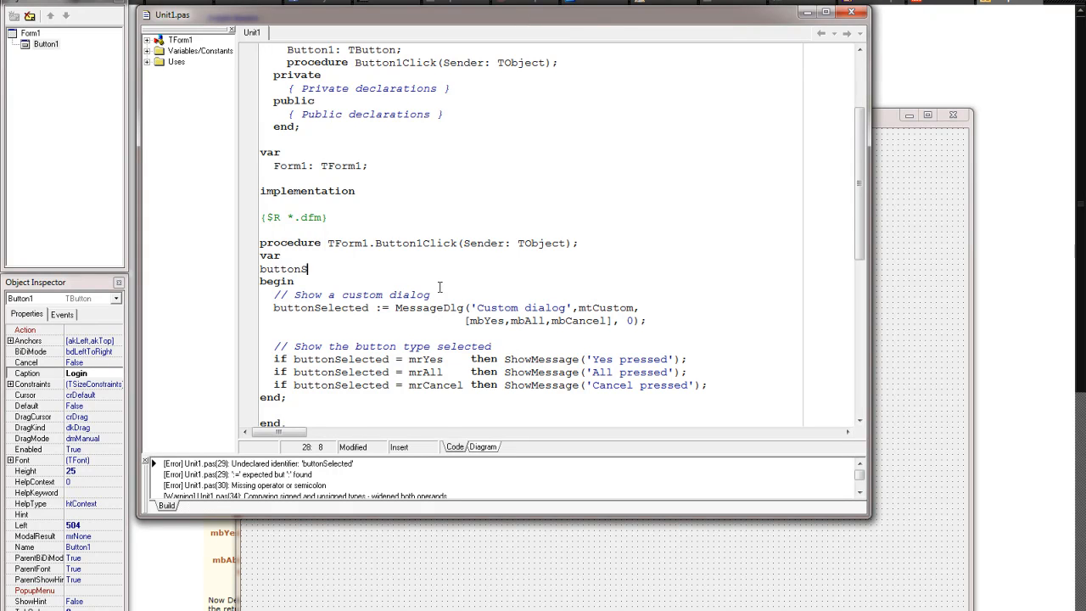
type("elect")
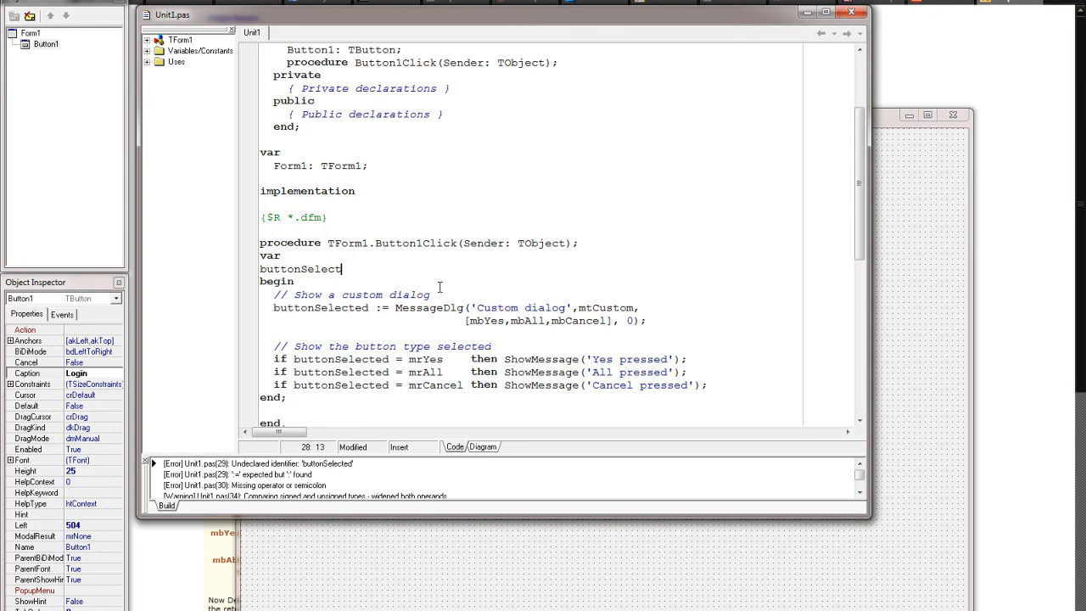
type("ed:")
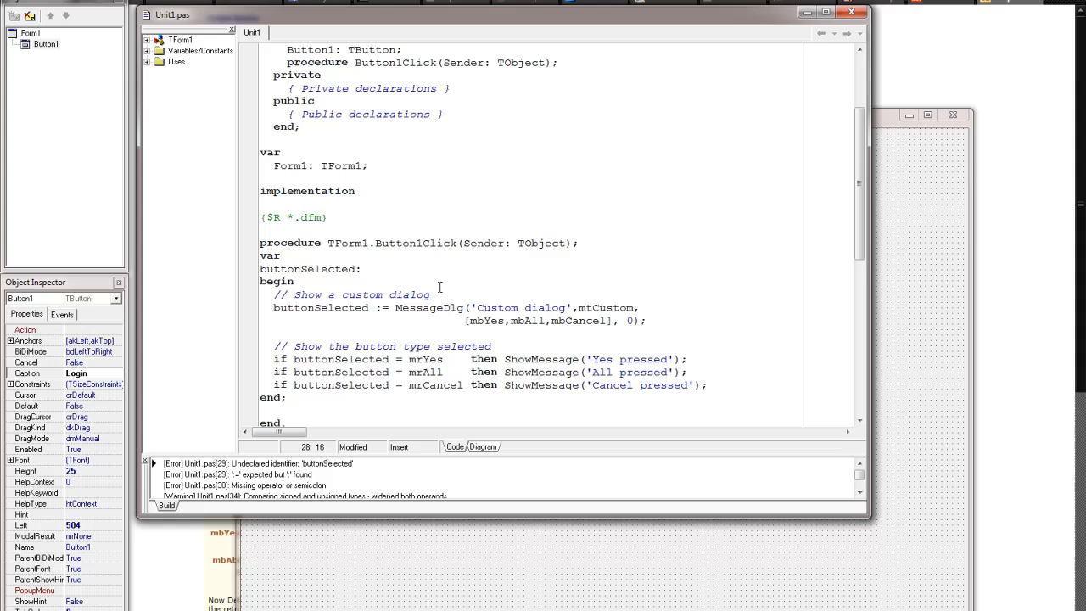
type("1")
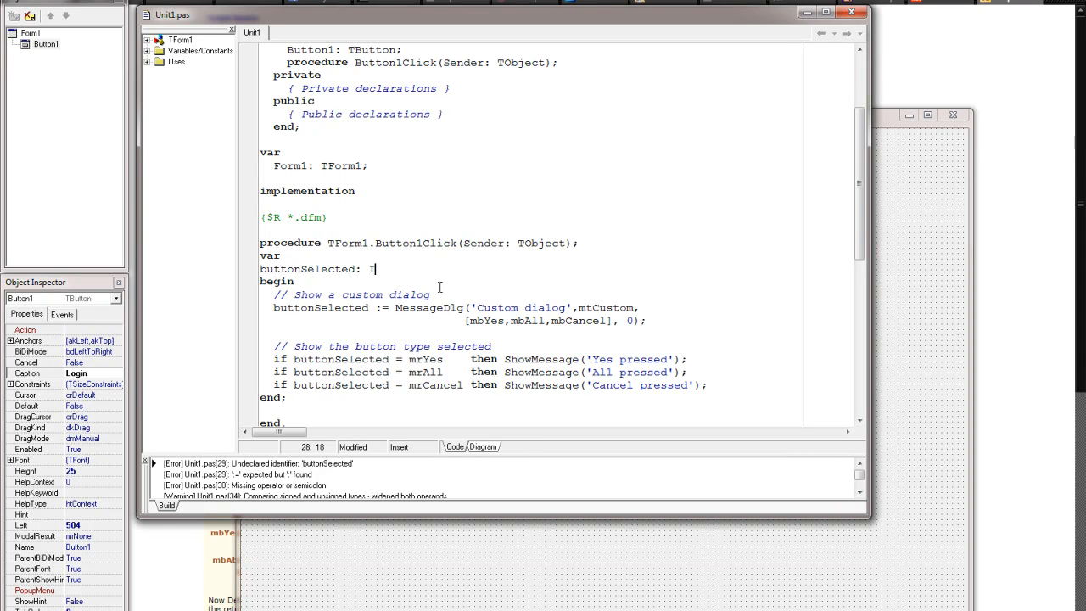
type("nteger")
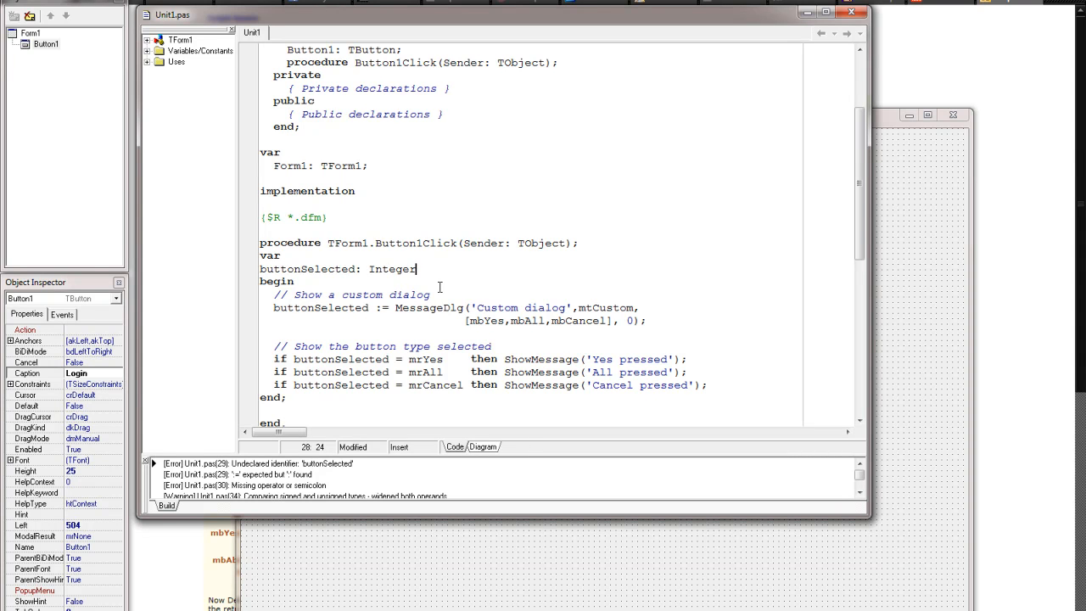
type(";")
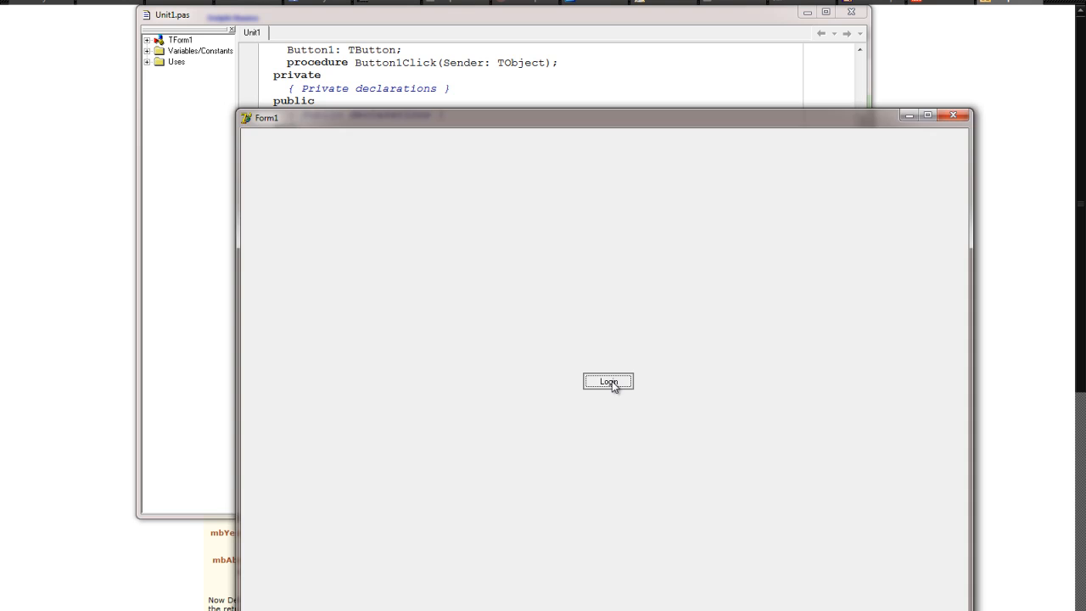
- Run the form, choose All in the Login dialog and dismiss the 'All pressed' message
left_click(608, 381)
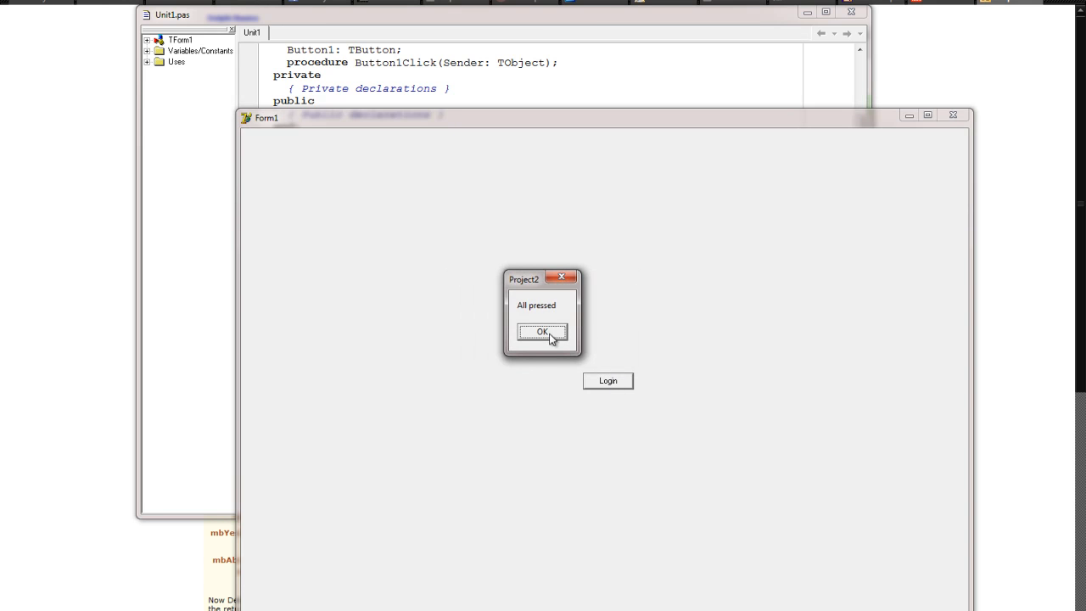
left_click(543, 331)
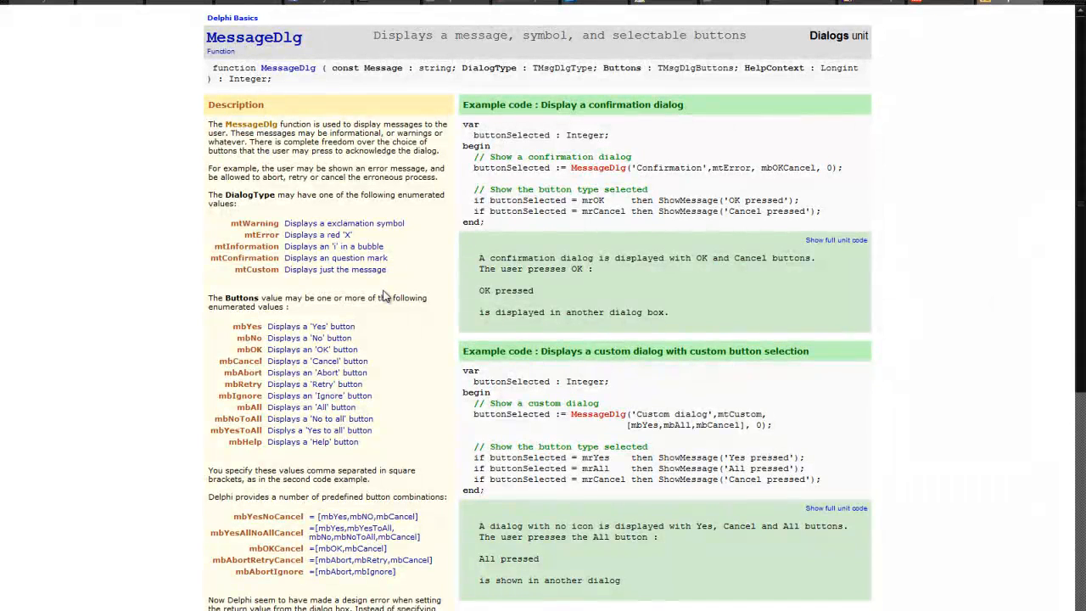
- Pick out a DialogType value in the MessageDlg reference page's list
double_click(270, 258)
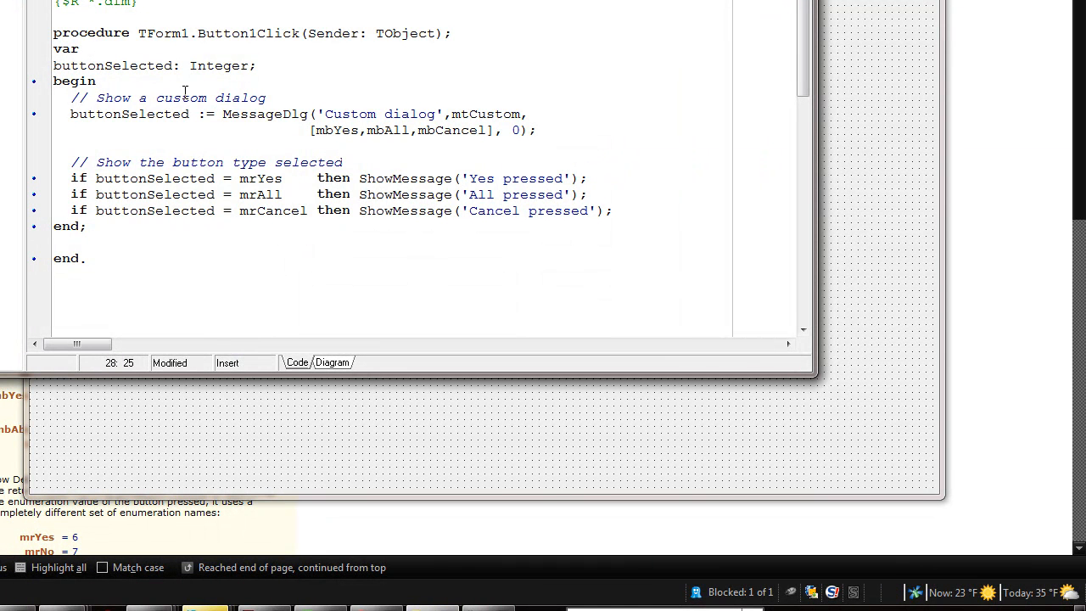
- Select mtCustom in the MessageDlg call to replace it with mtConfirmation
left_click(501, 114)
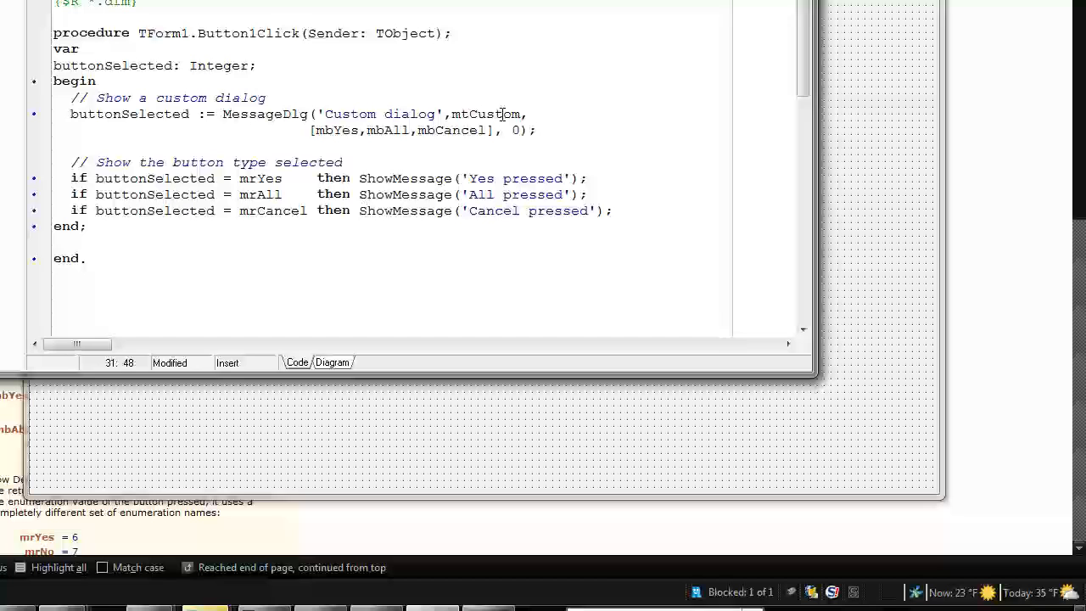
double_click(485, 113)
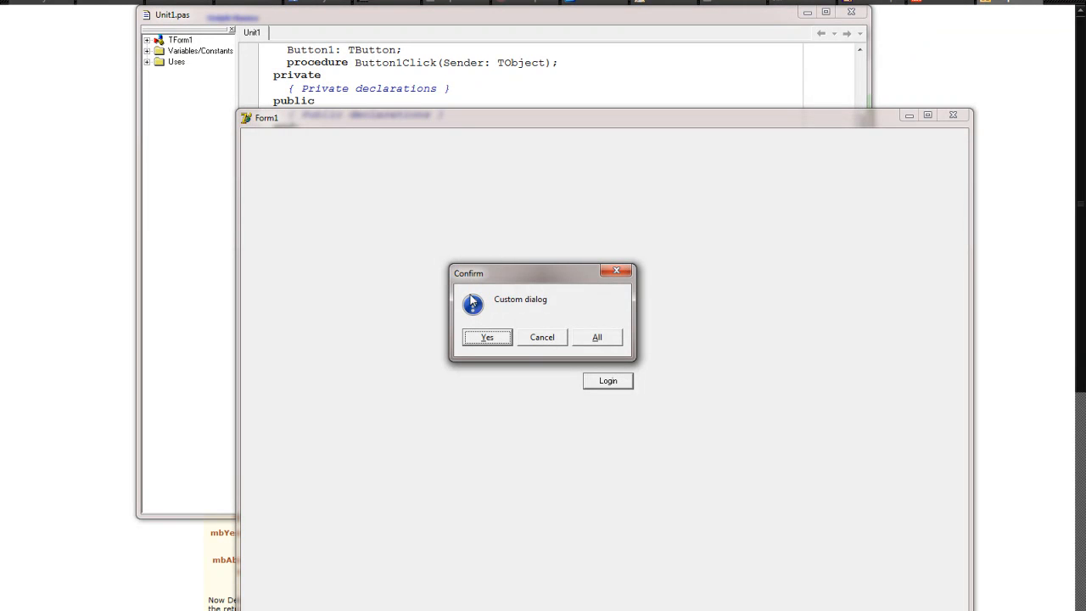
mouse_move(519, 309)
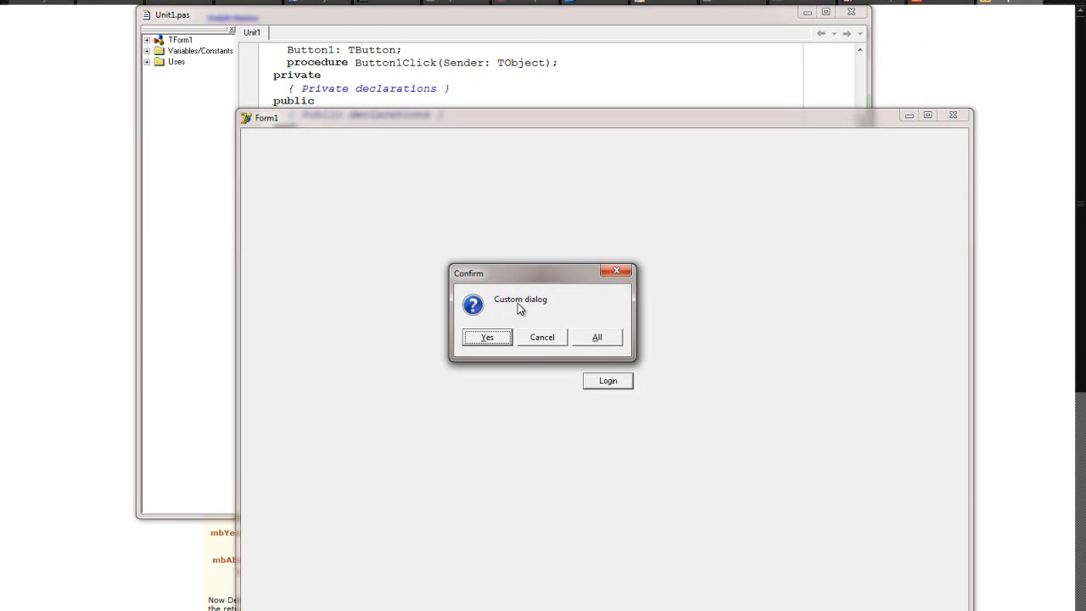
- Answer the Confirm dialog with Cancel, dismiss 'Cancel pressed' and close Form1
left_click(541, 336)
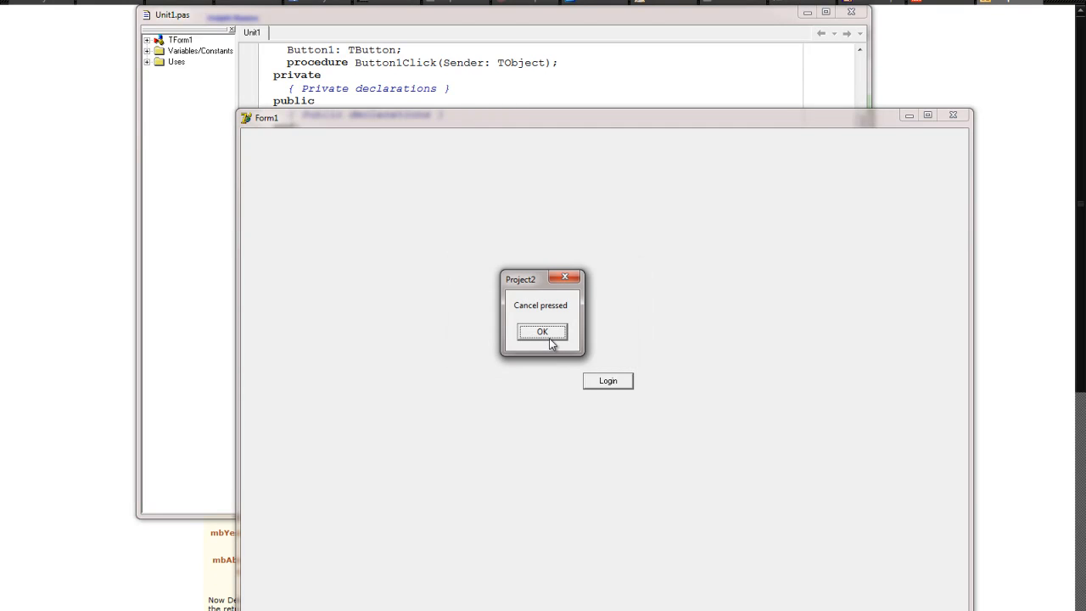
left_click(541, 331)
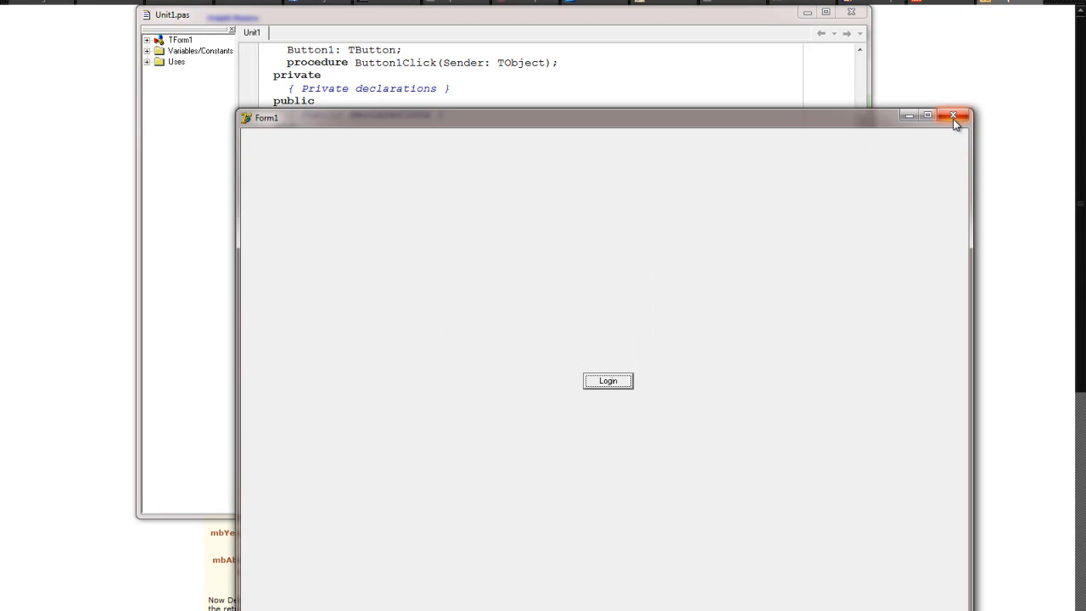
left_click(954, 116)
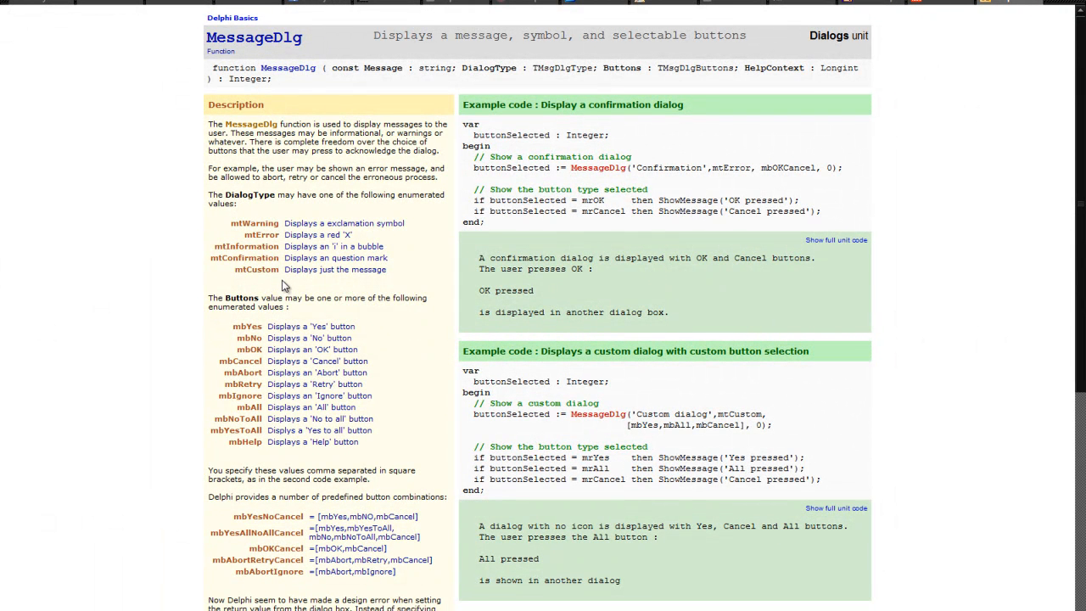
mouse_move(278, 234)
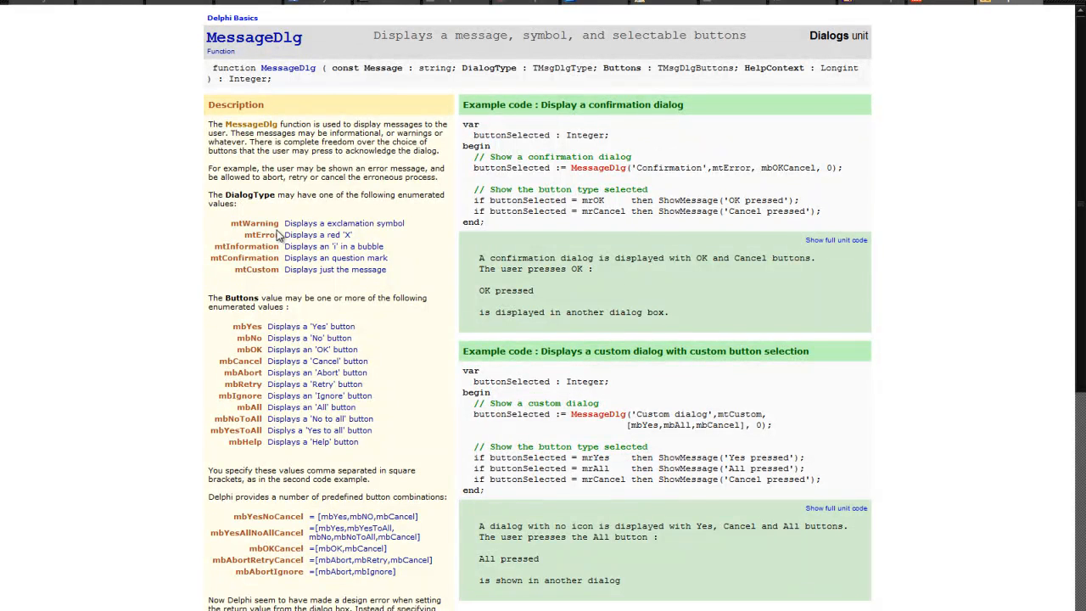
- Select mtError in the DialogType list on the MessageDlg reference page
double_click(261, 234)
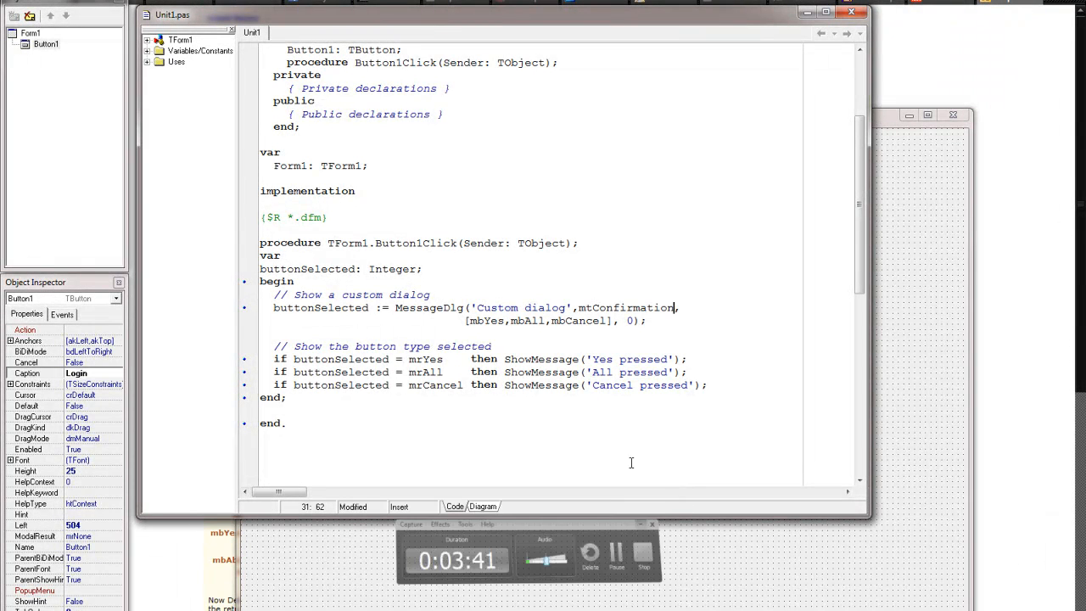
- Make the dialog mtError with message 'Windows has detected a virus, you must restart now.'
type("mtError")
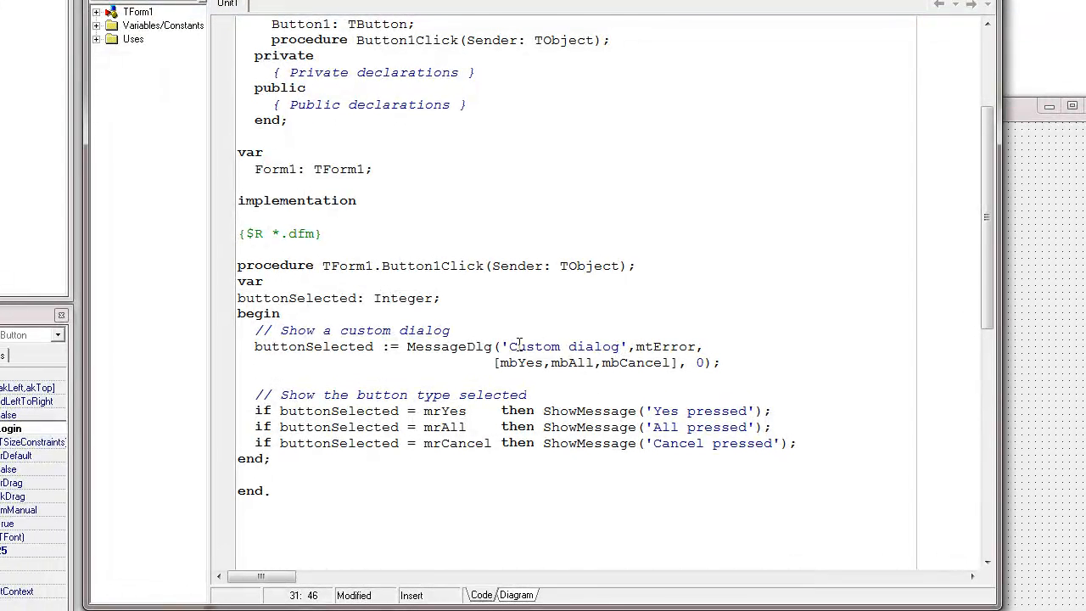
type("Windows has")
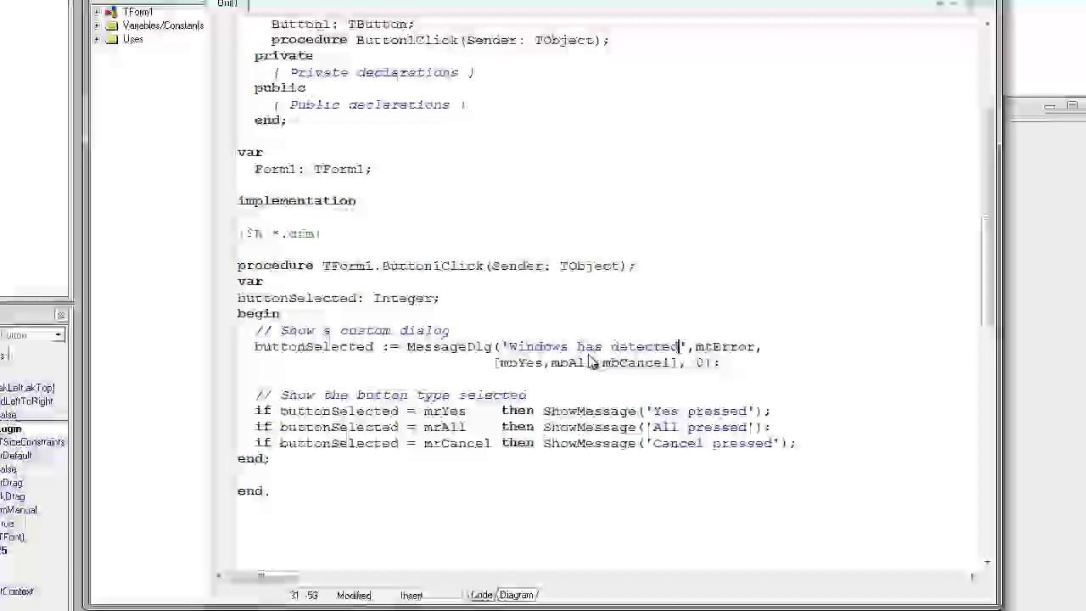
type("a virus, you must r")
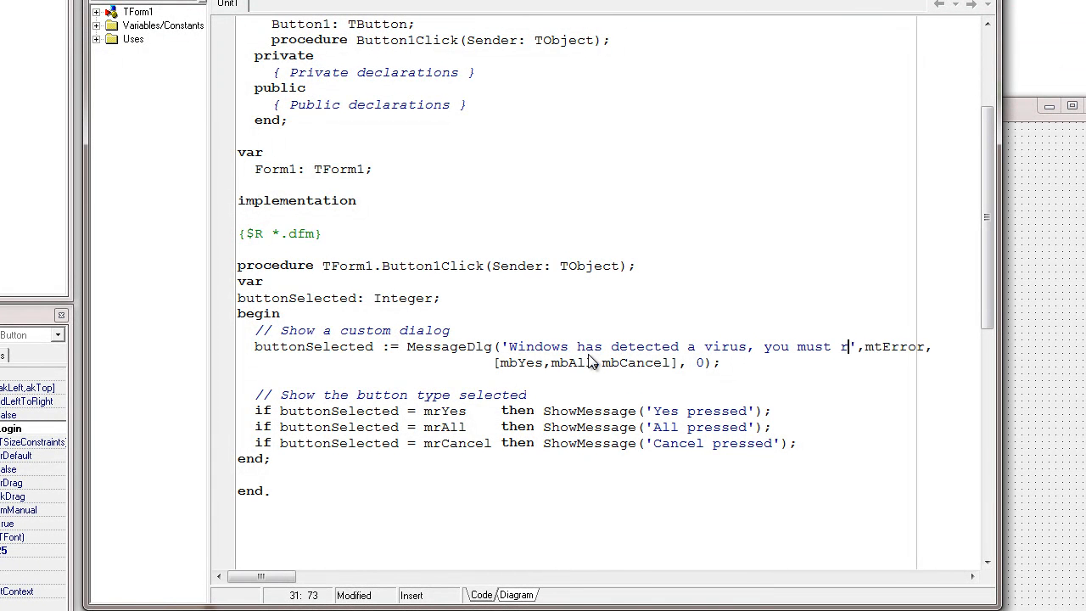
type("estart now.")
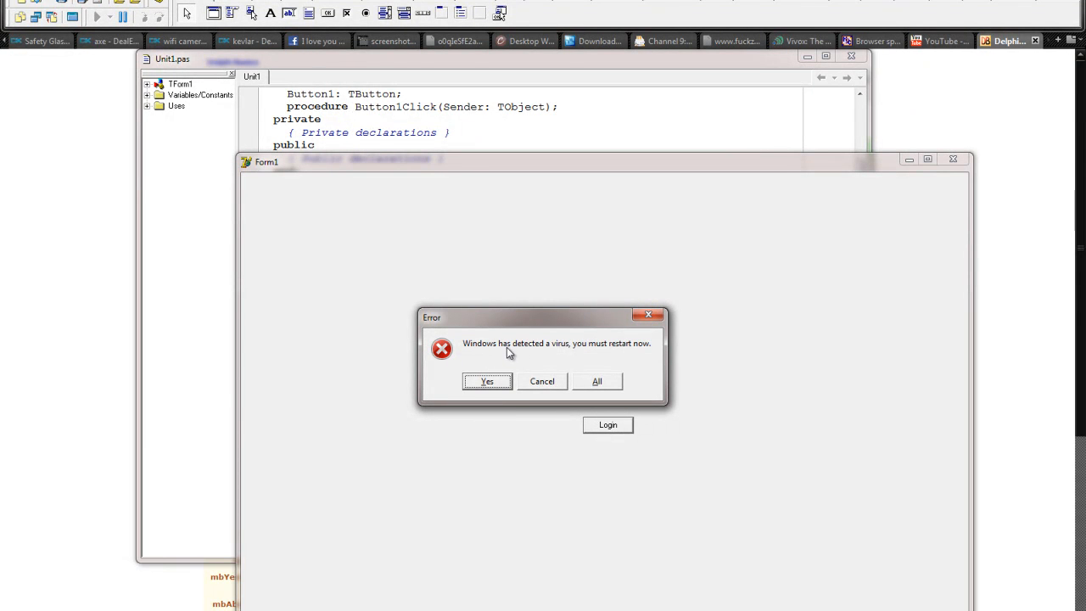
mouse_move(669, 377)
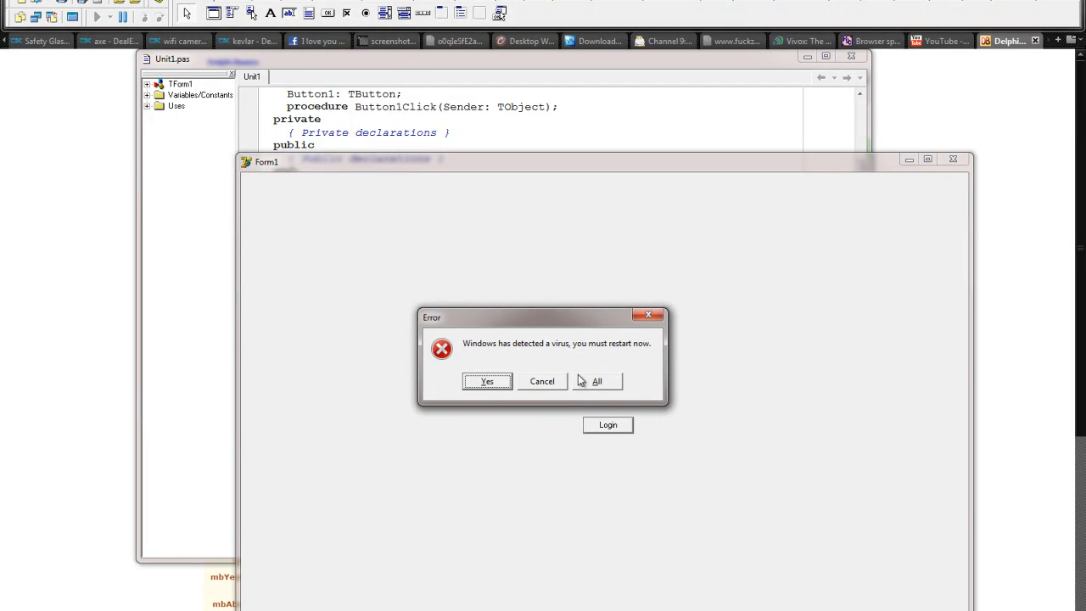
mouse_move(597, 393)
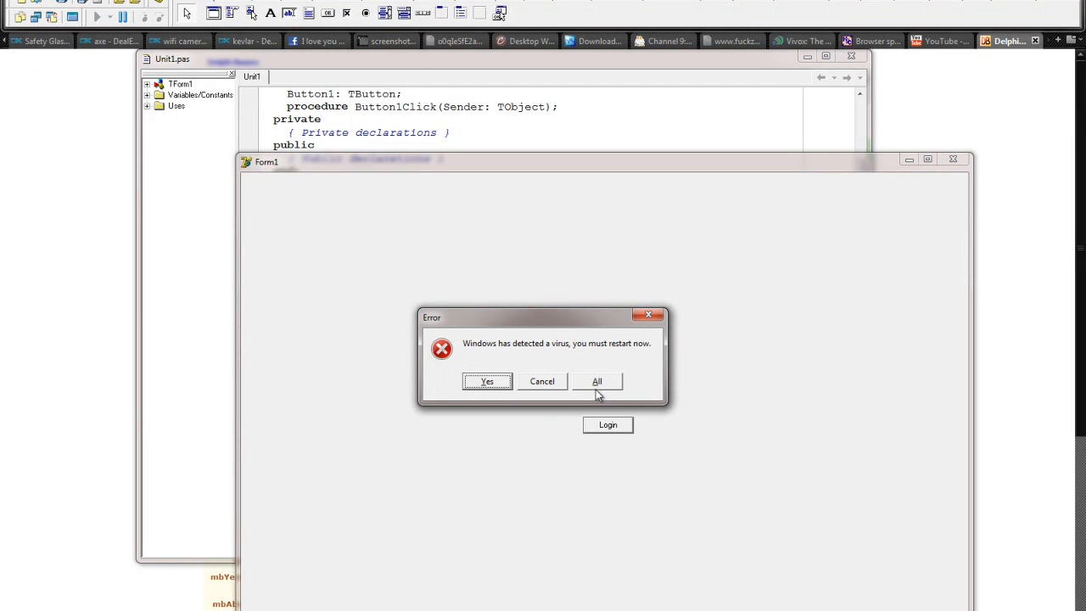
mouse_move(509, 388)
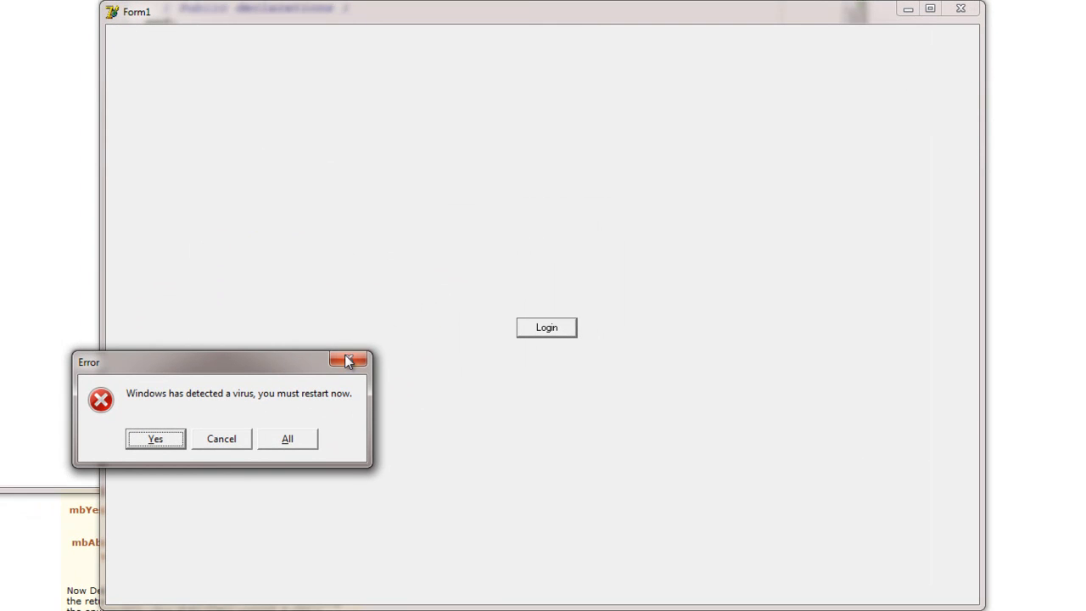
mouse_move(356, 391)
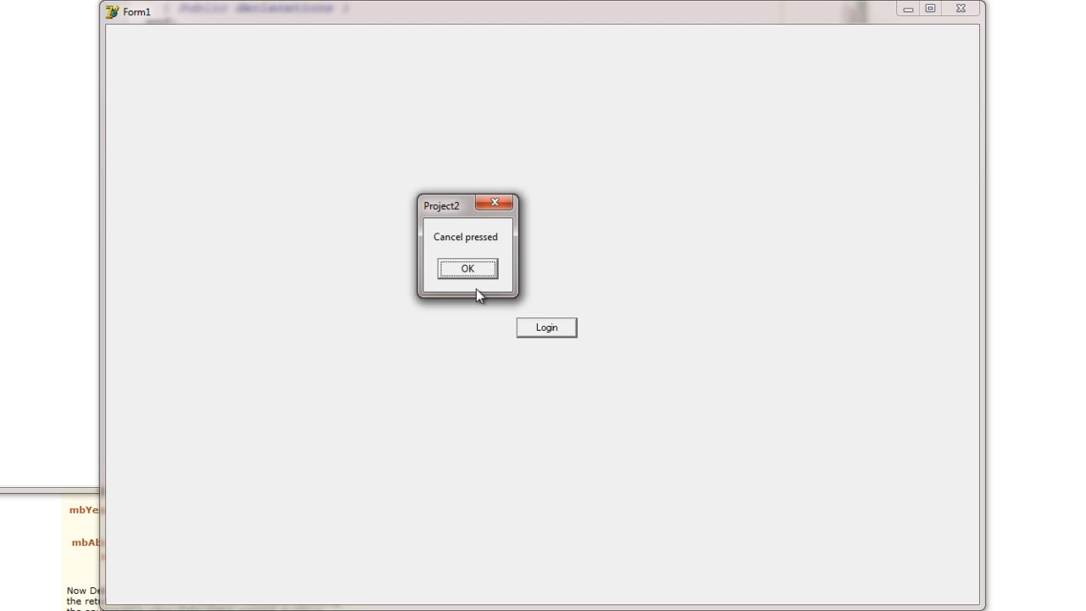
- Dismiss the 'Cancel pressed' message after closing the fake virus Error dialog
left_click(466, 268)
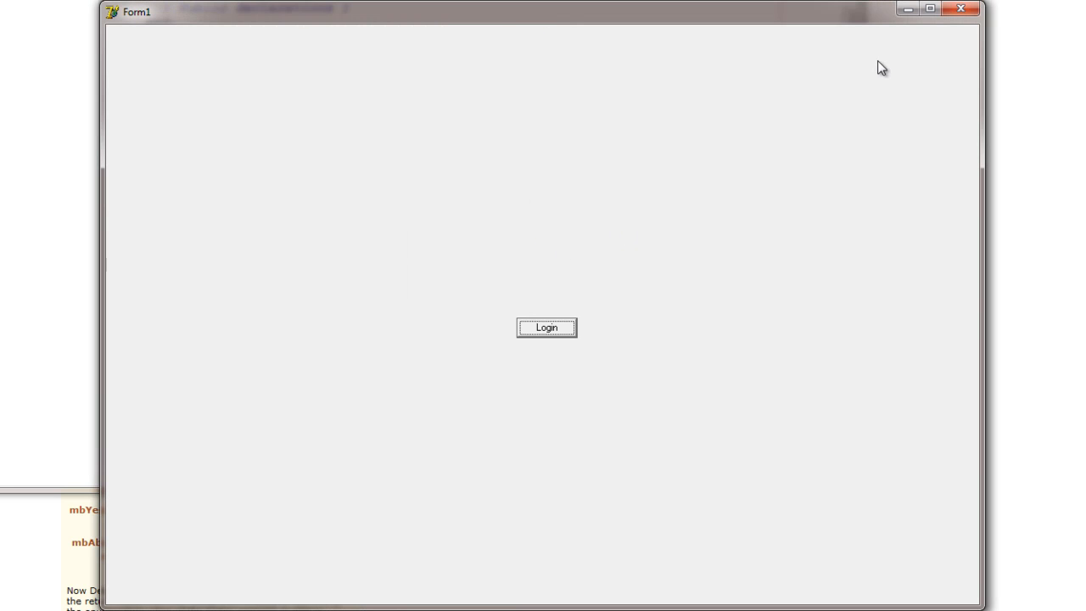
mouse_move(687, 206)
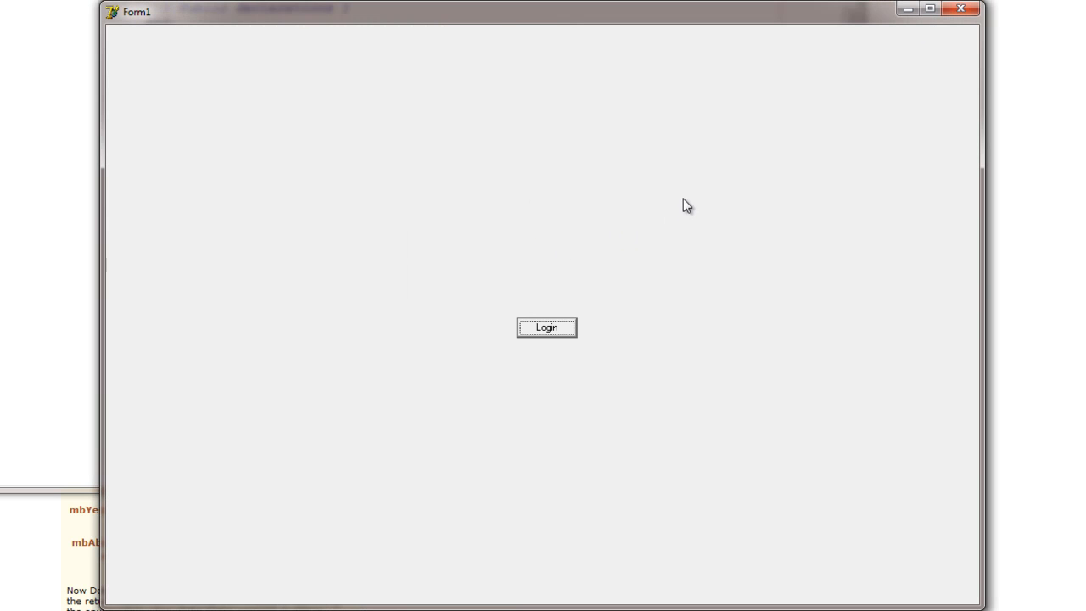
mouse_move(655, 292)
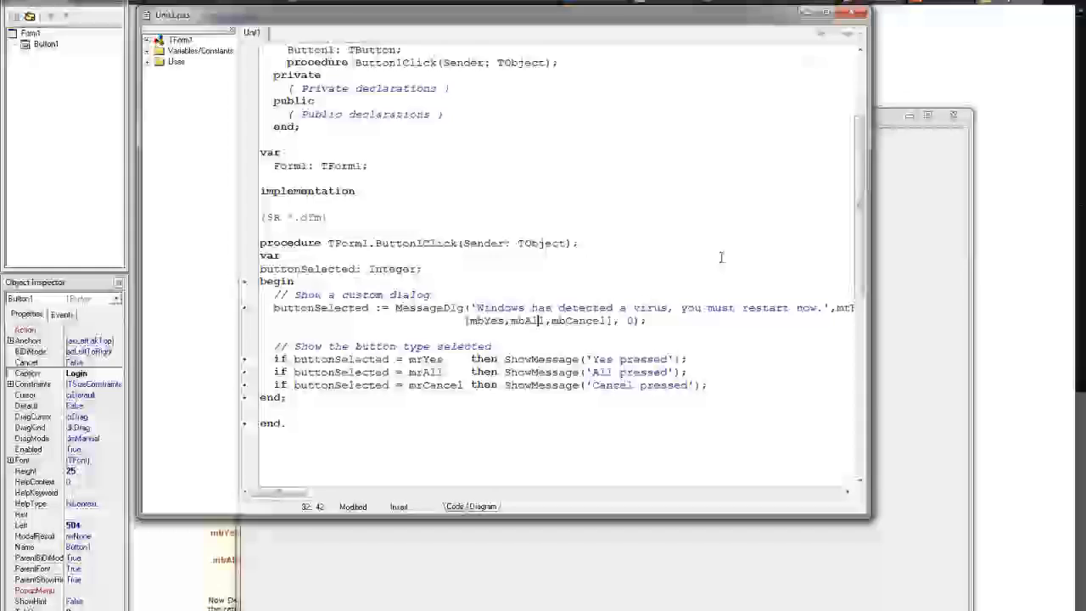
- Scroll the Unit1 editor to review the Button1Click handler with the MessageDlg call
scroll("up", 3)
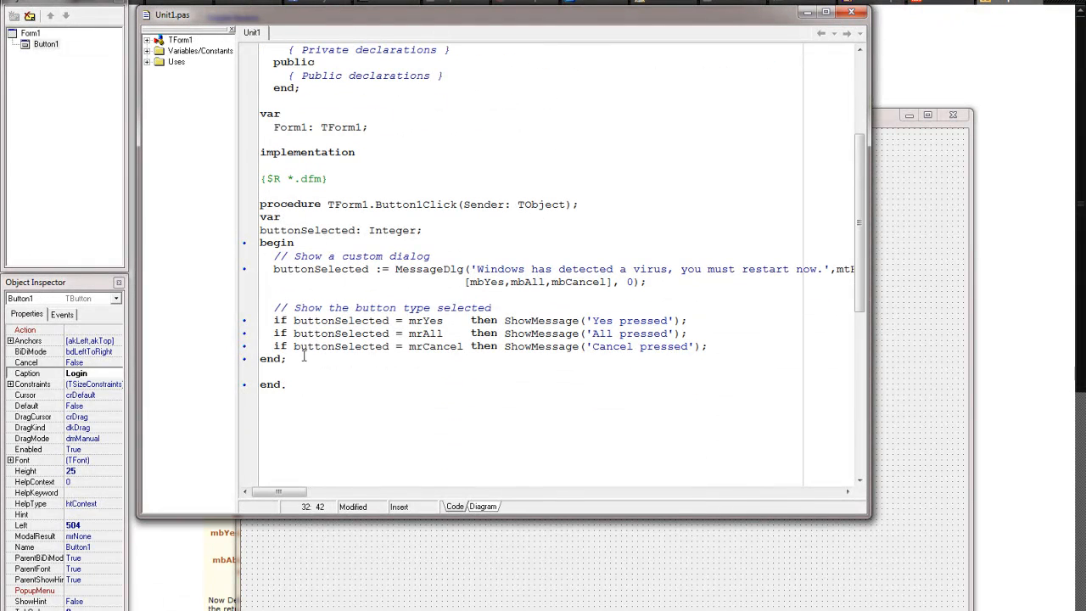